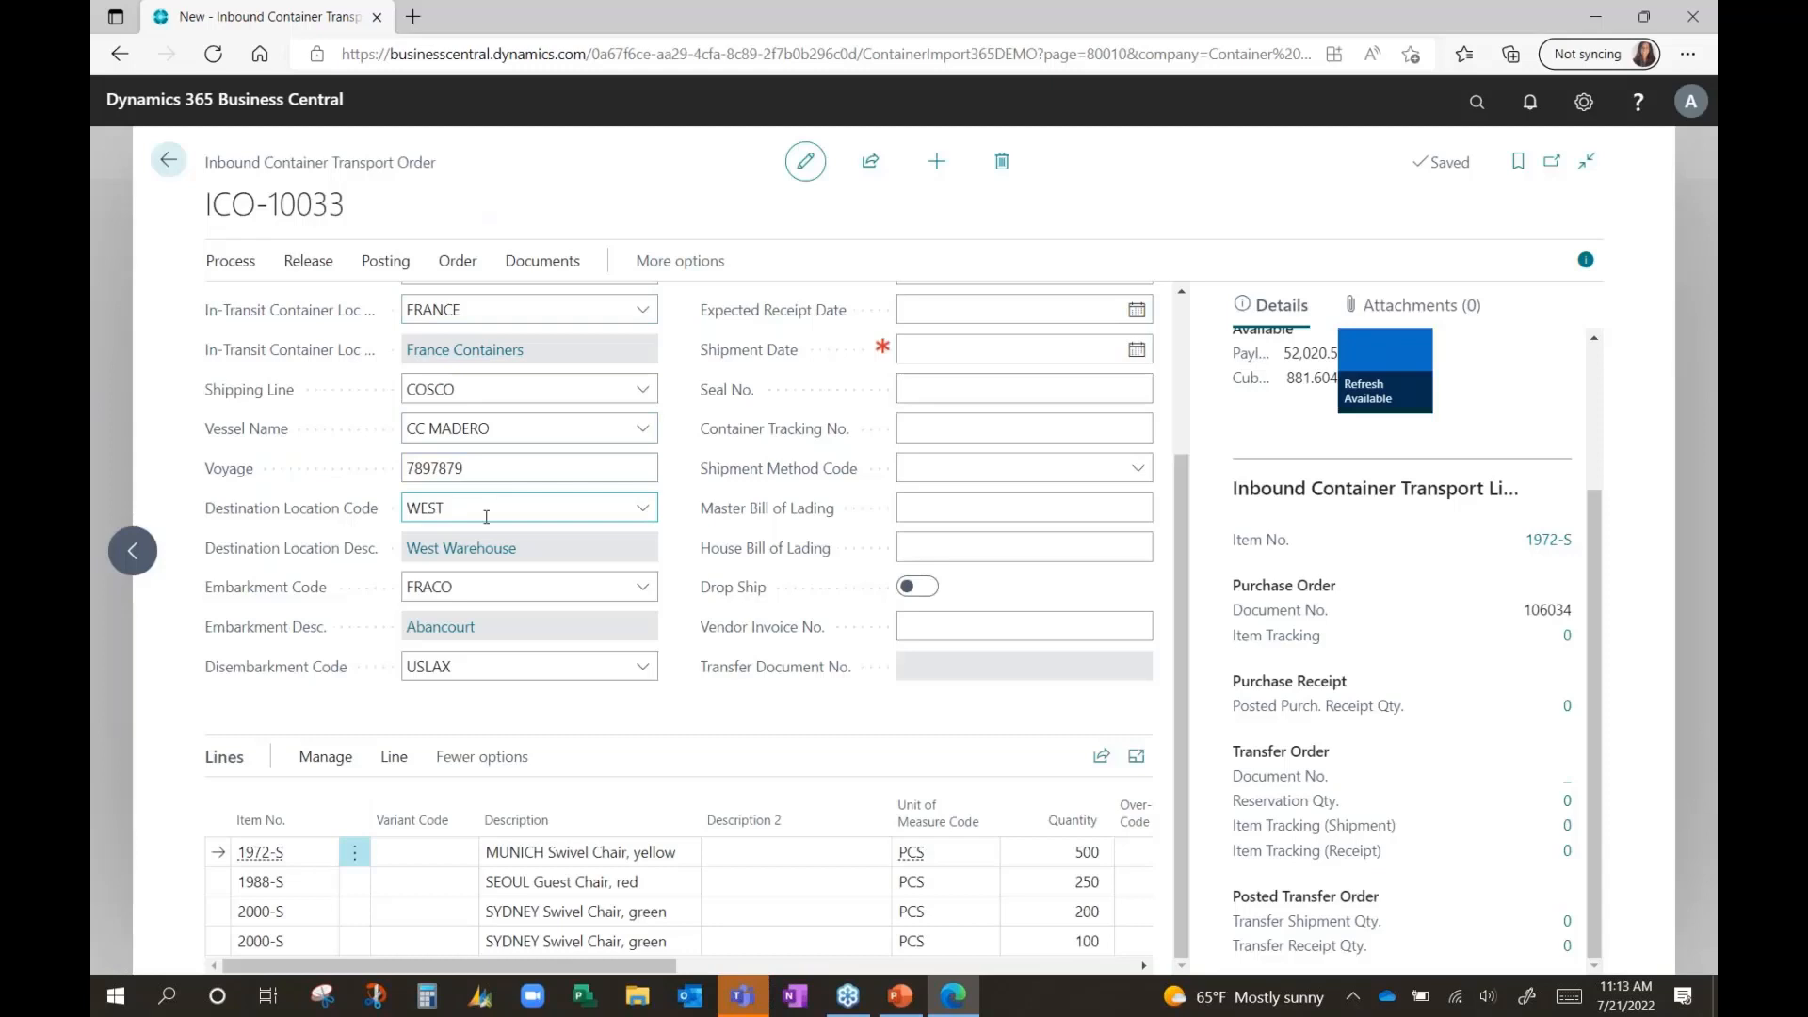
Step: Enter container number 36985247 in the General section of ICO-10033
scroll("up", 3)
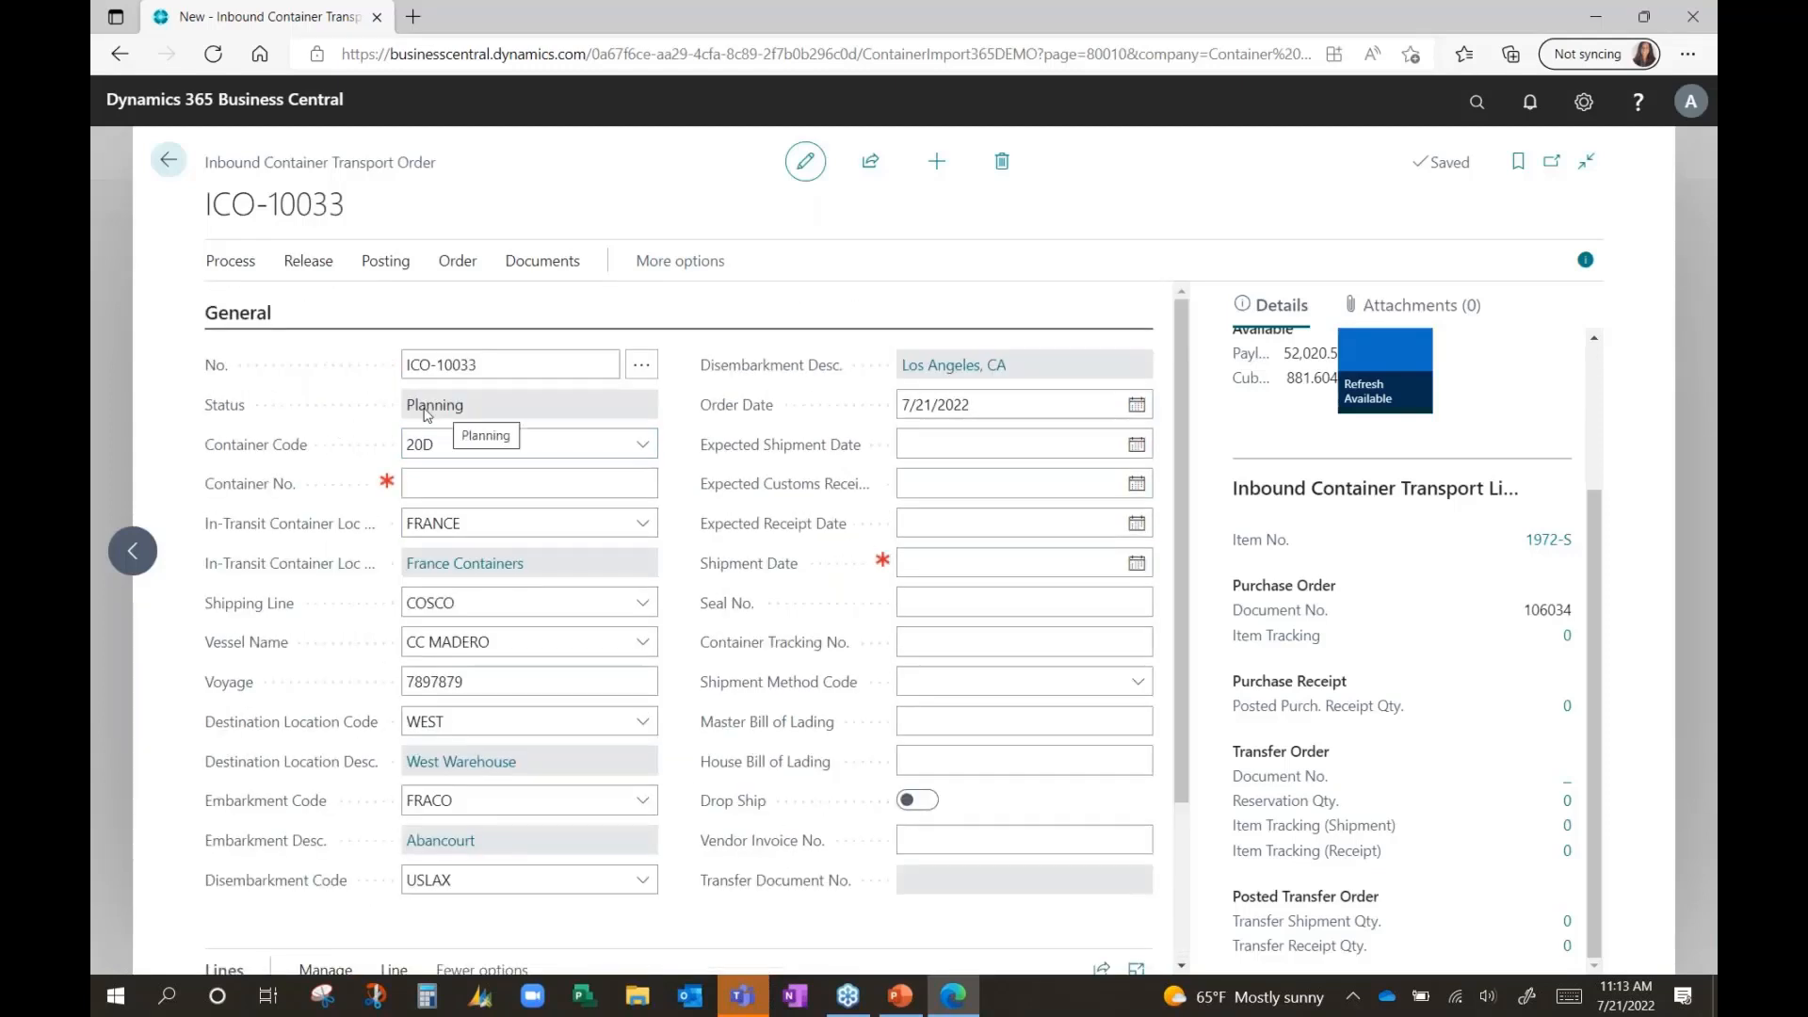
mouse_move(453, 416)
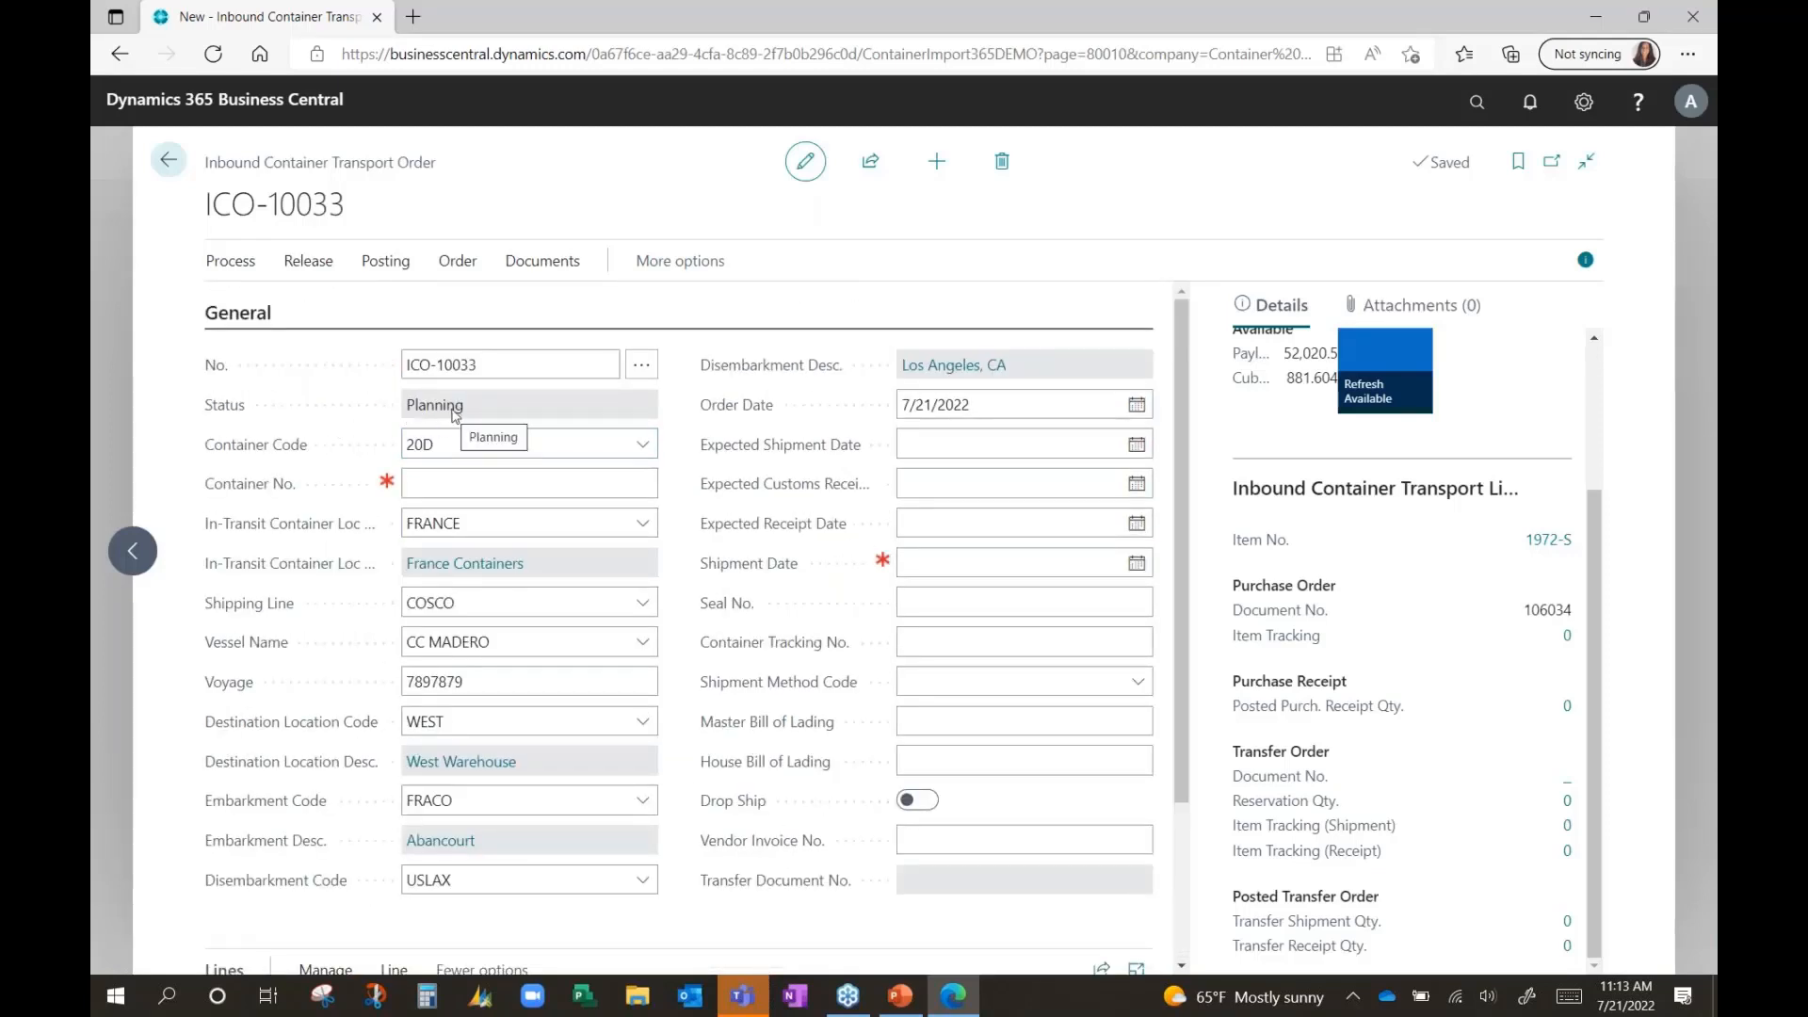
left_click(529, 482)
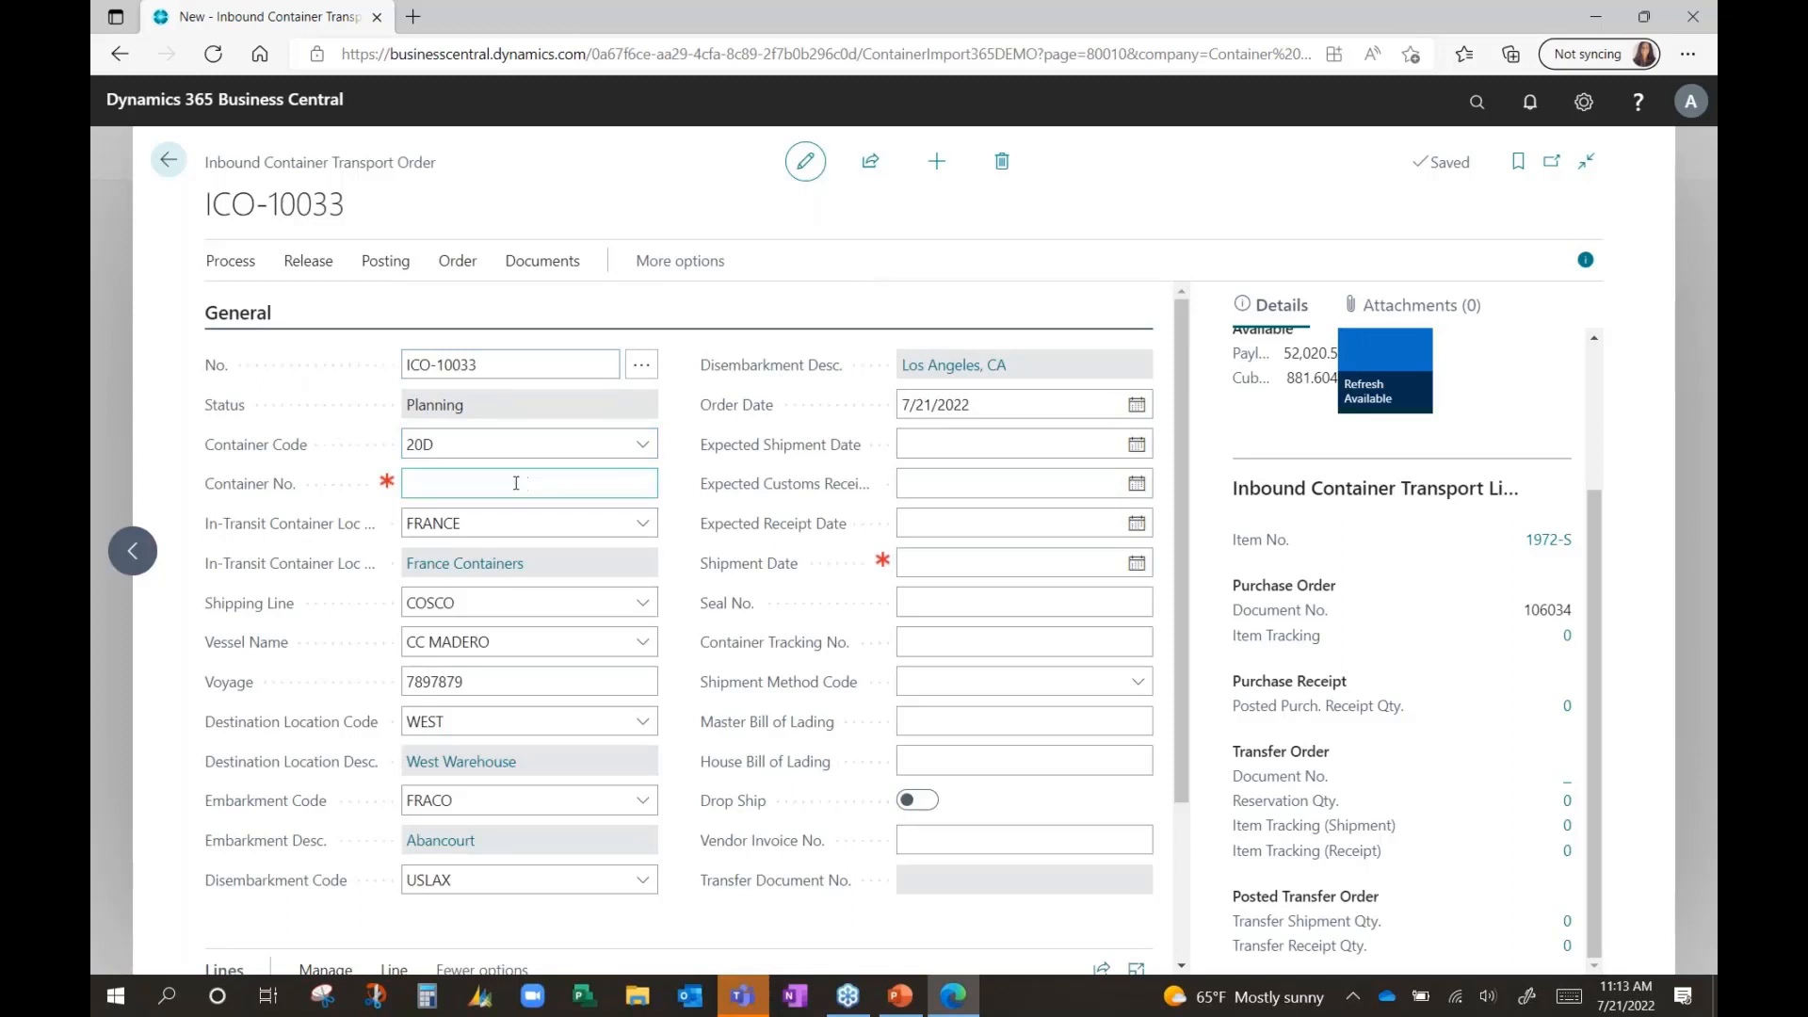
mouse_move(510, 483)
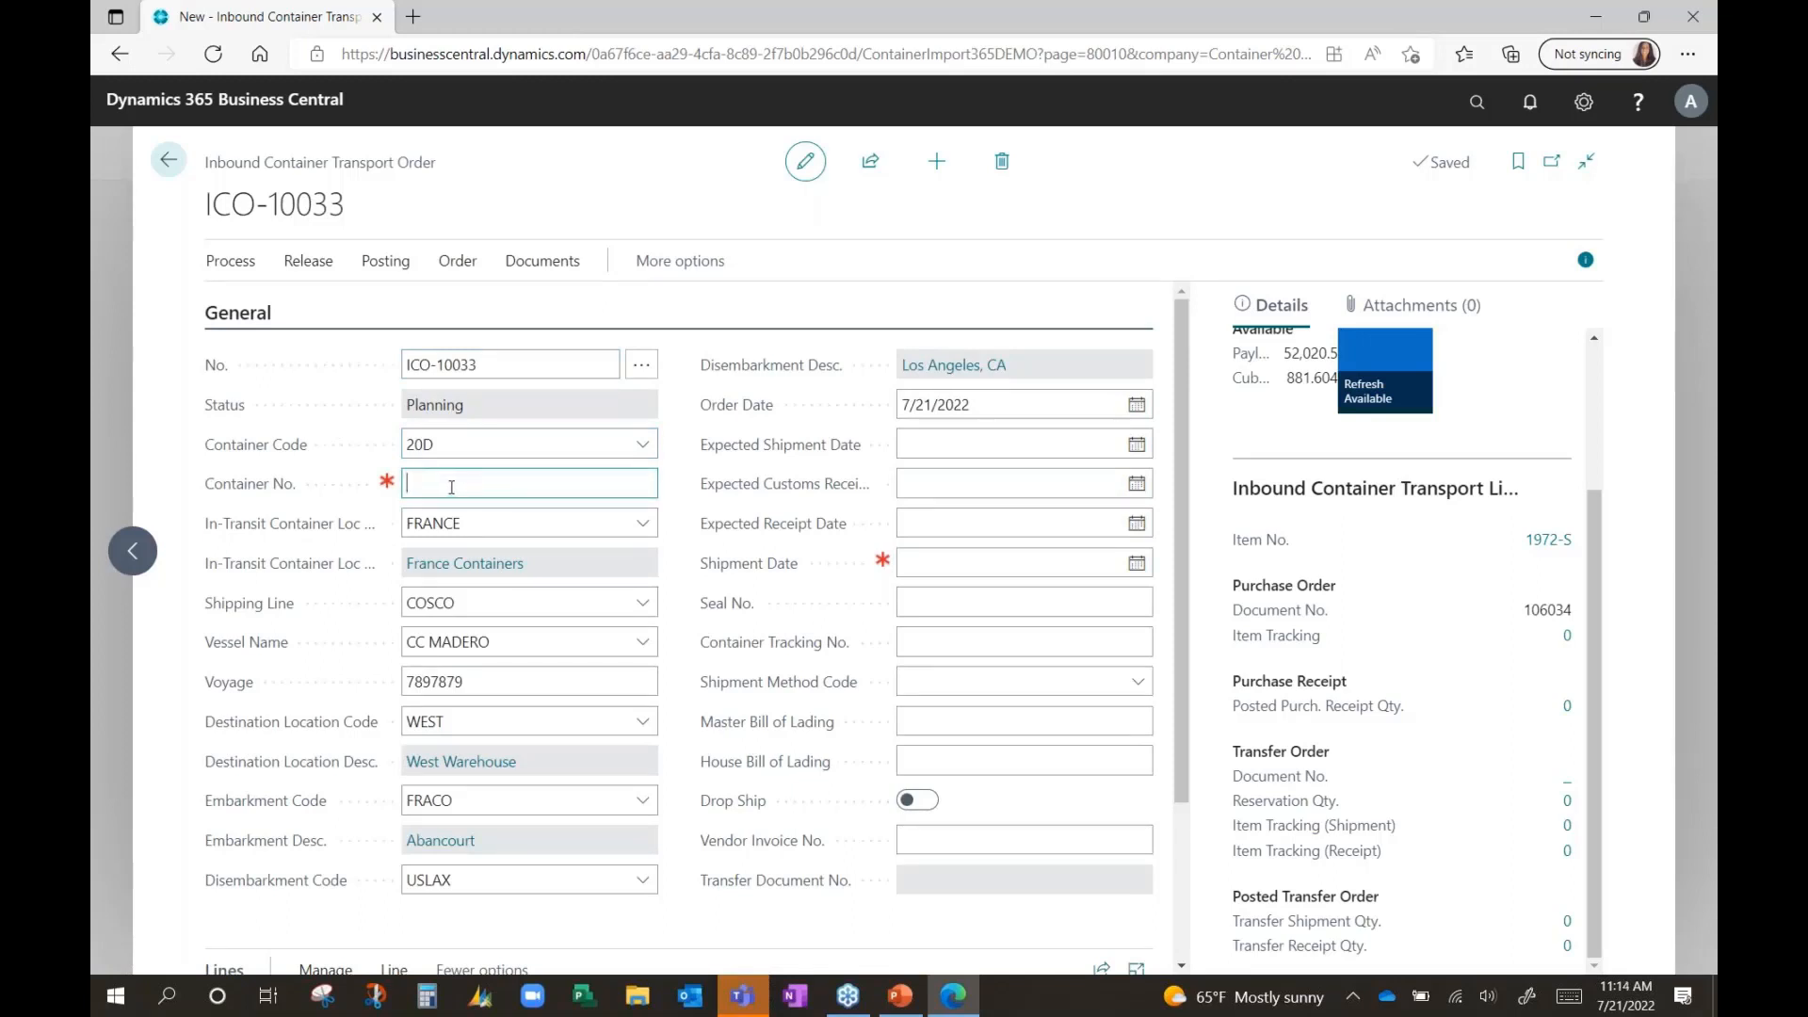
type("36985247")
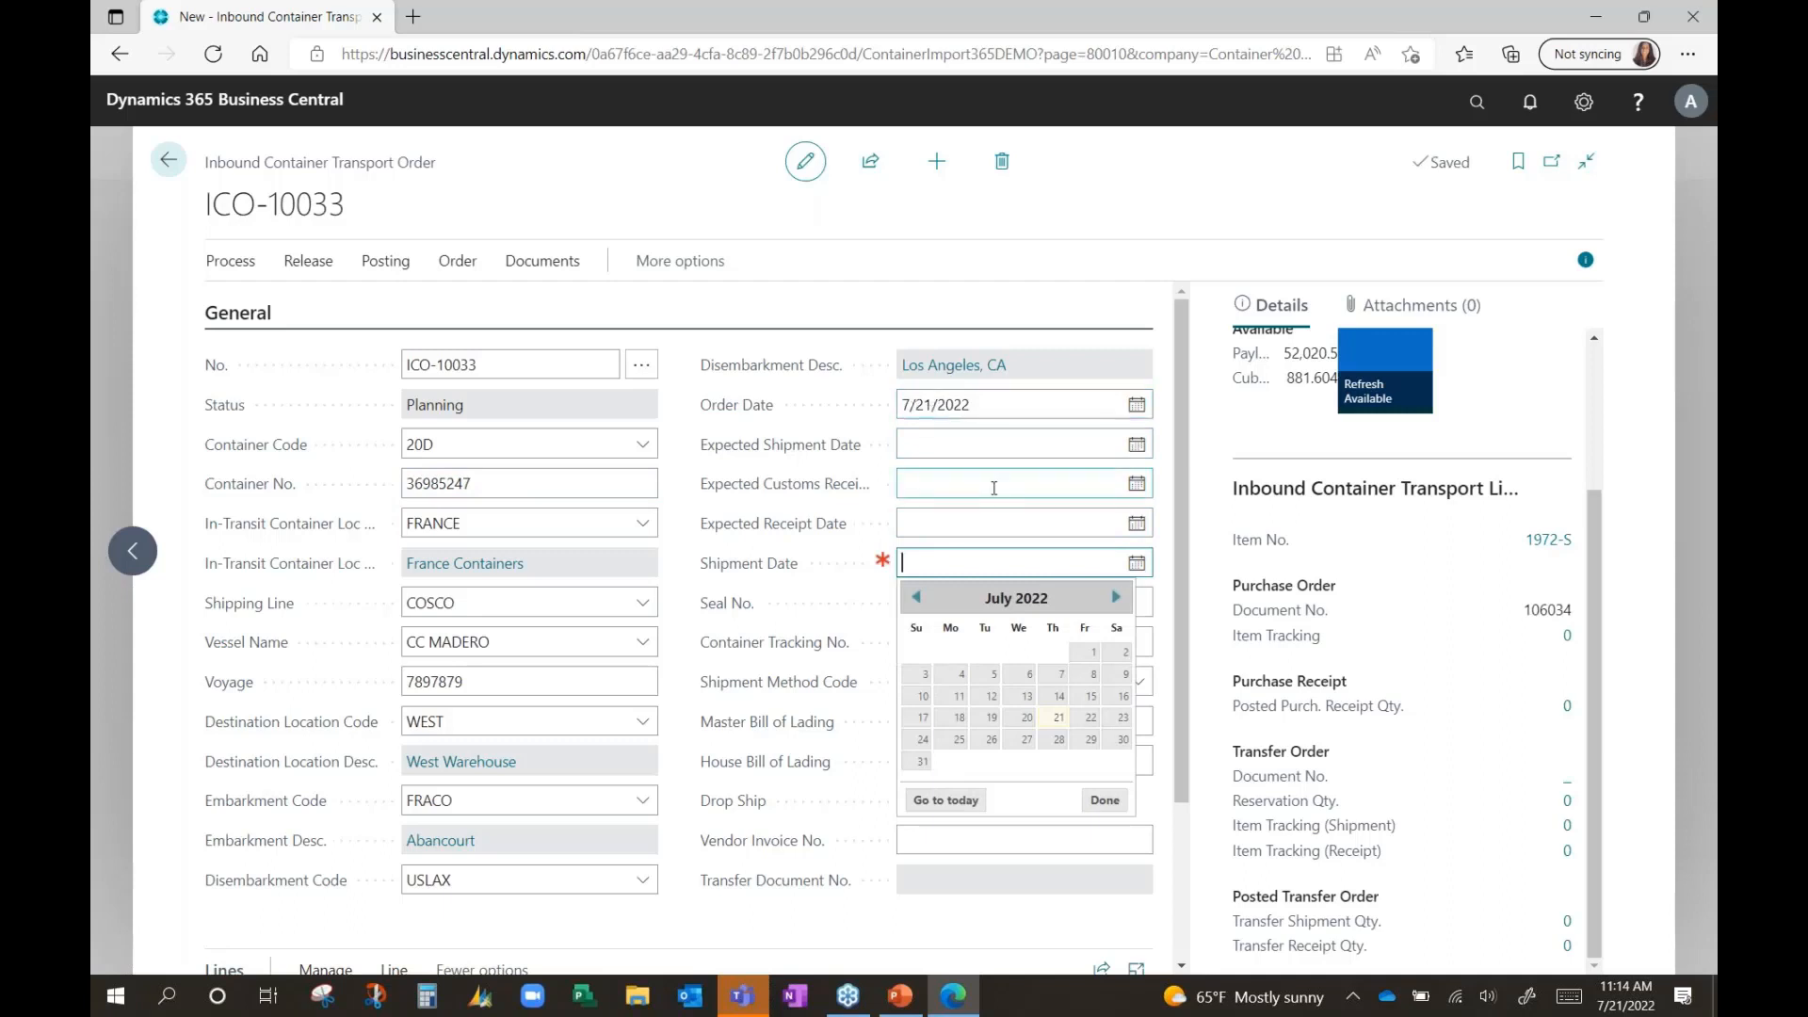
mouse_move(959, 739)
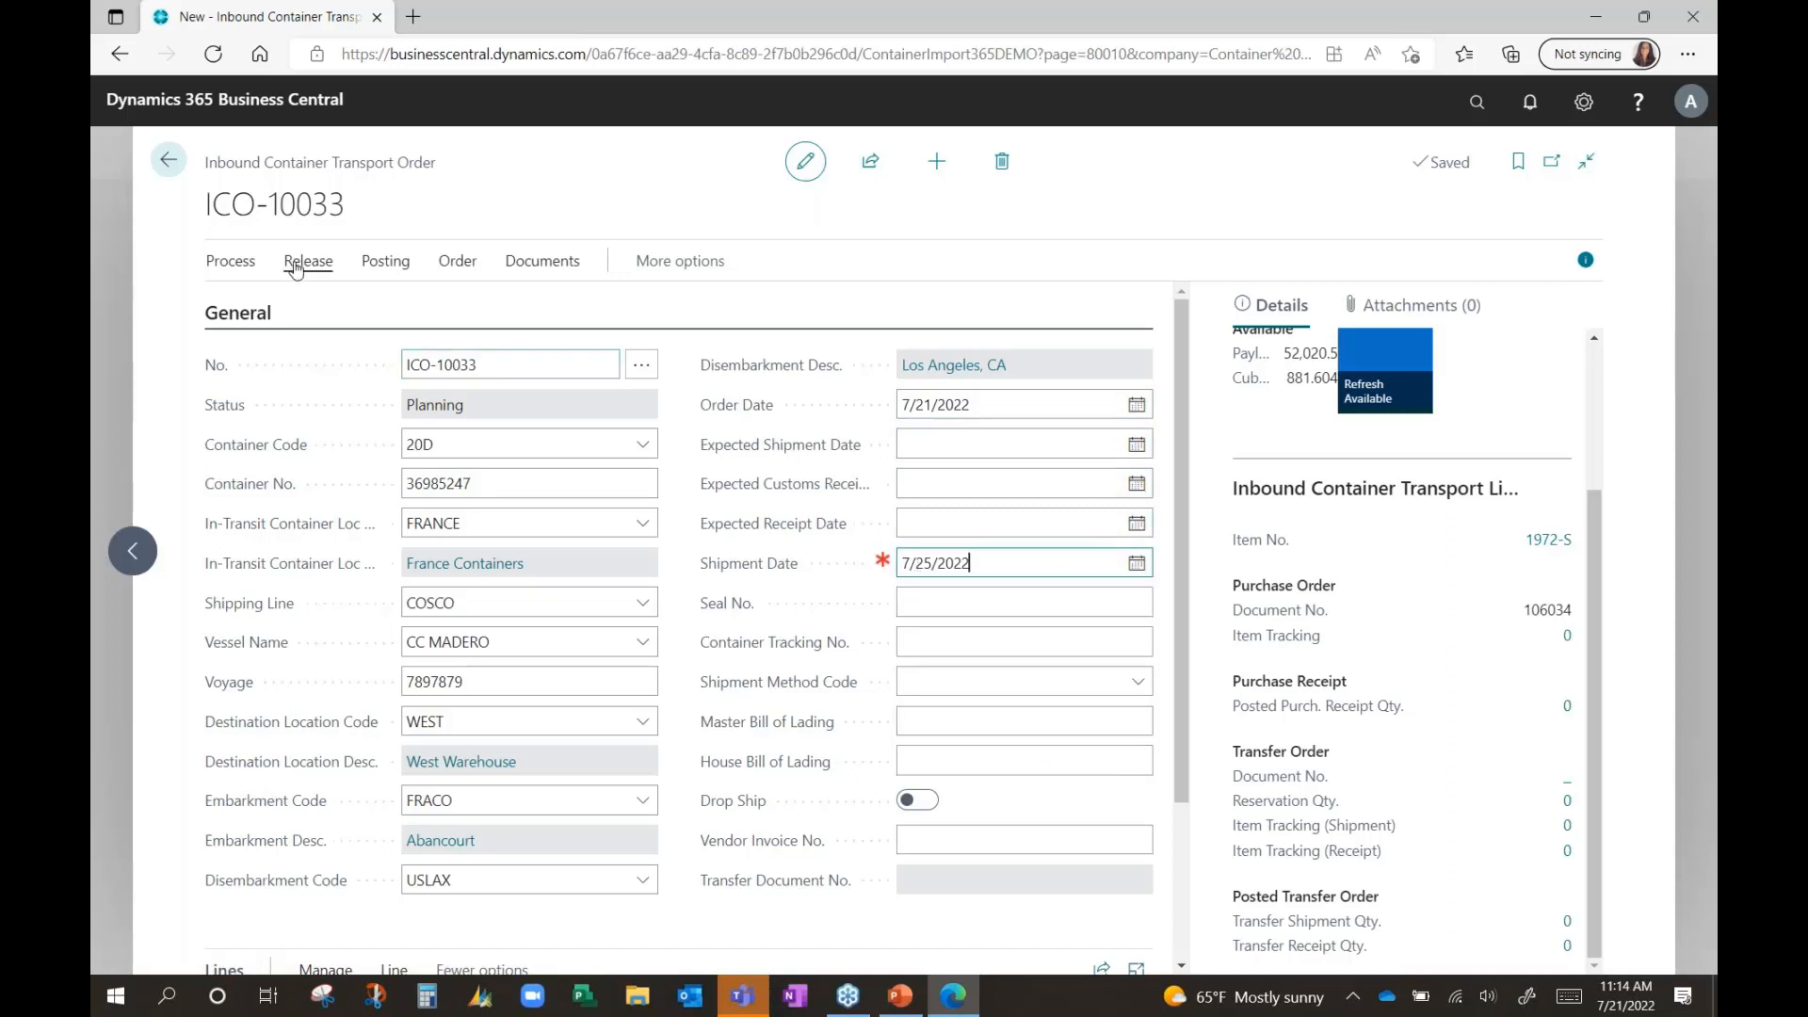
Step: Save the 7/25/2022 shipment date, release ICO-10033, and start posting it
left_click(308, 260)
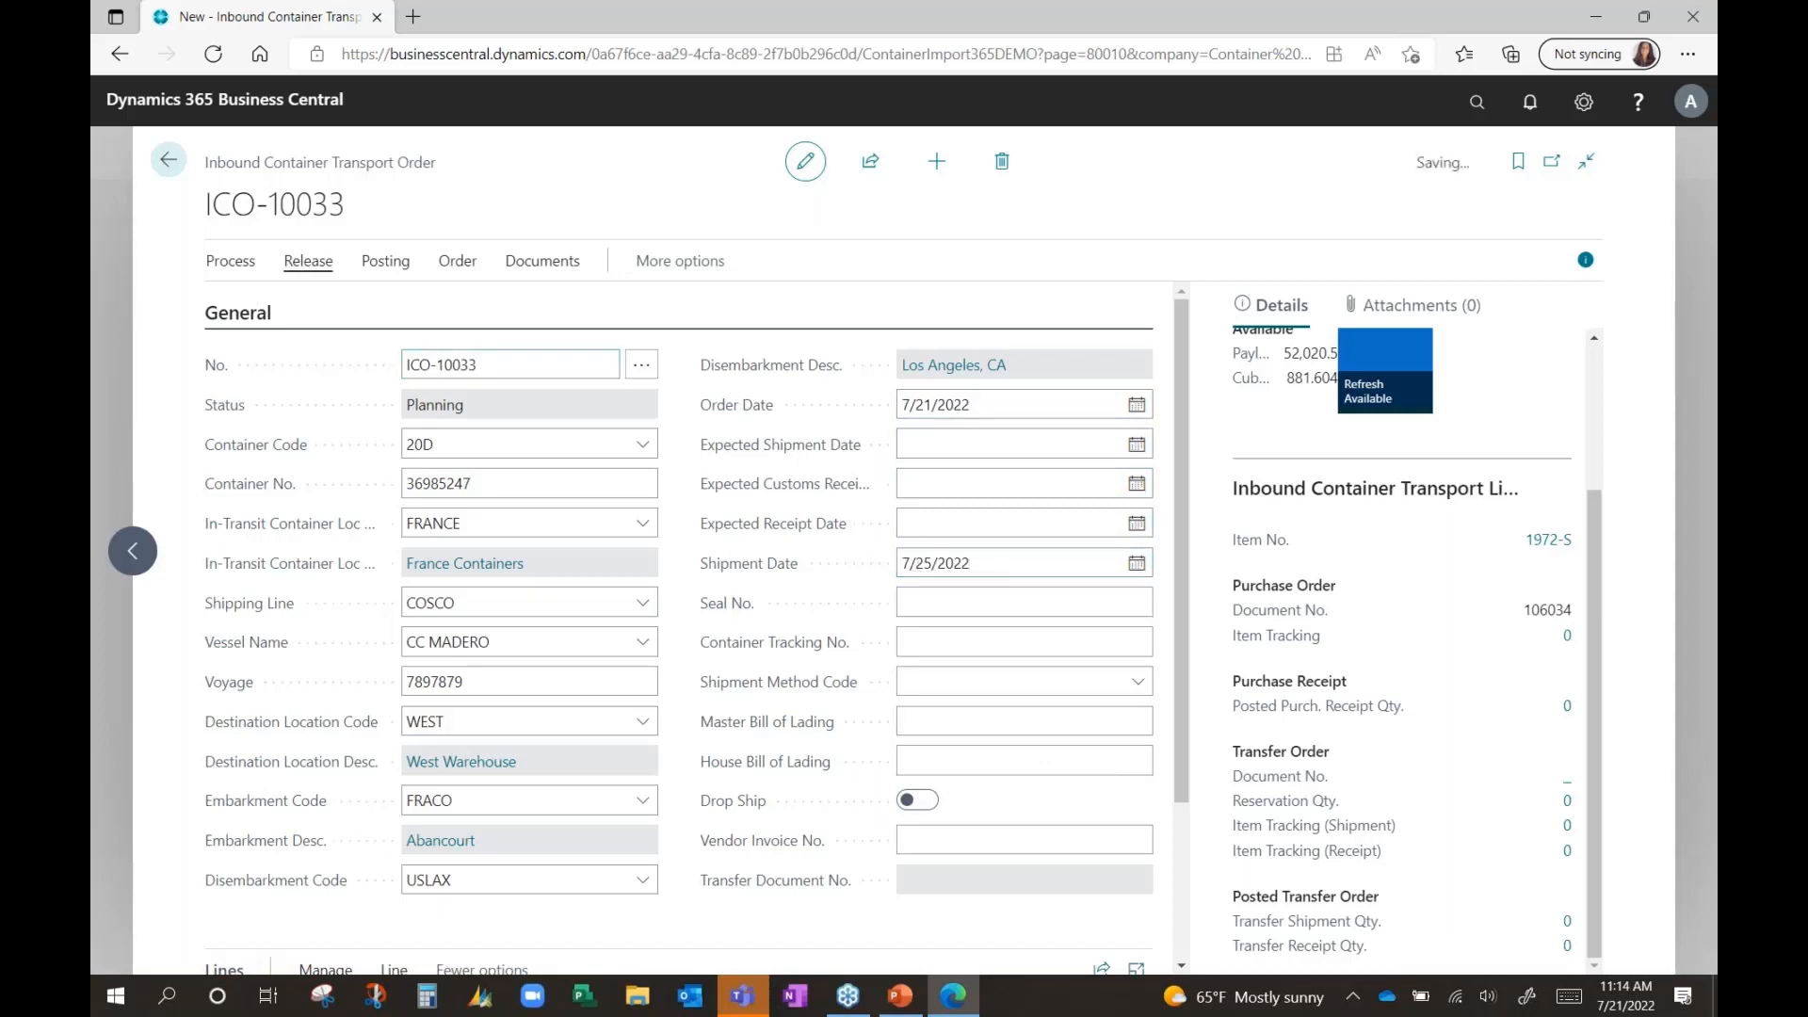
left_click(308, 261)
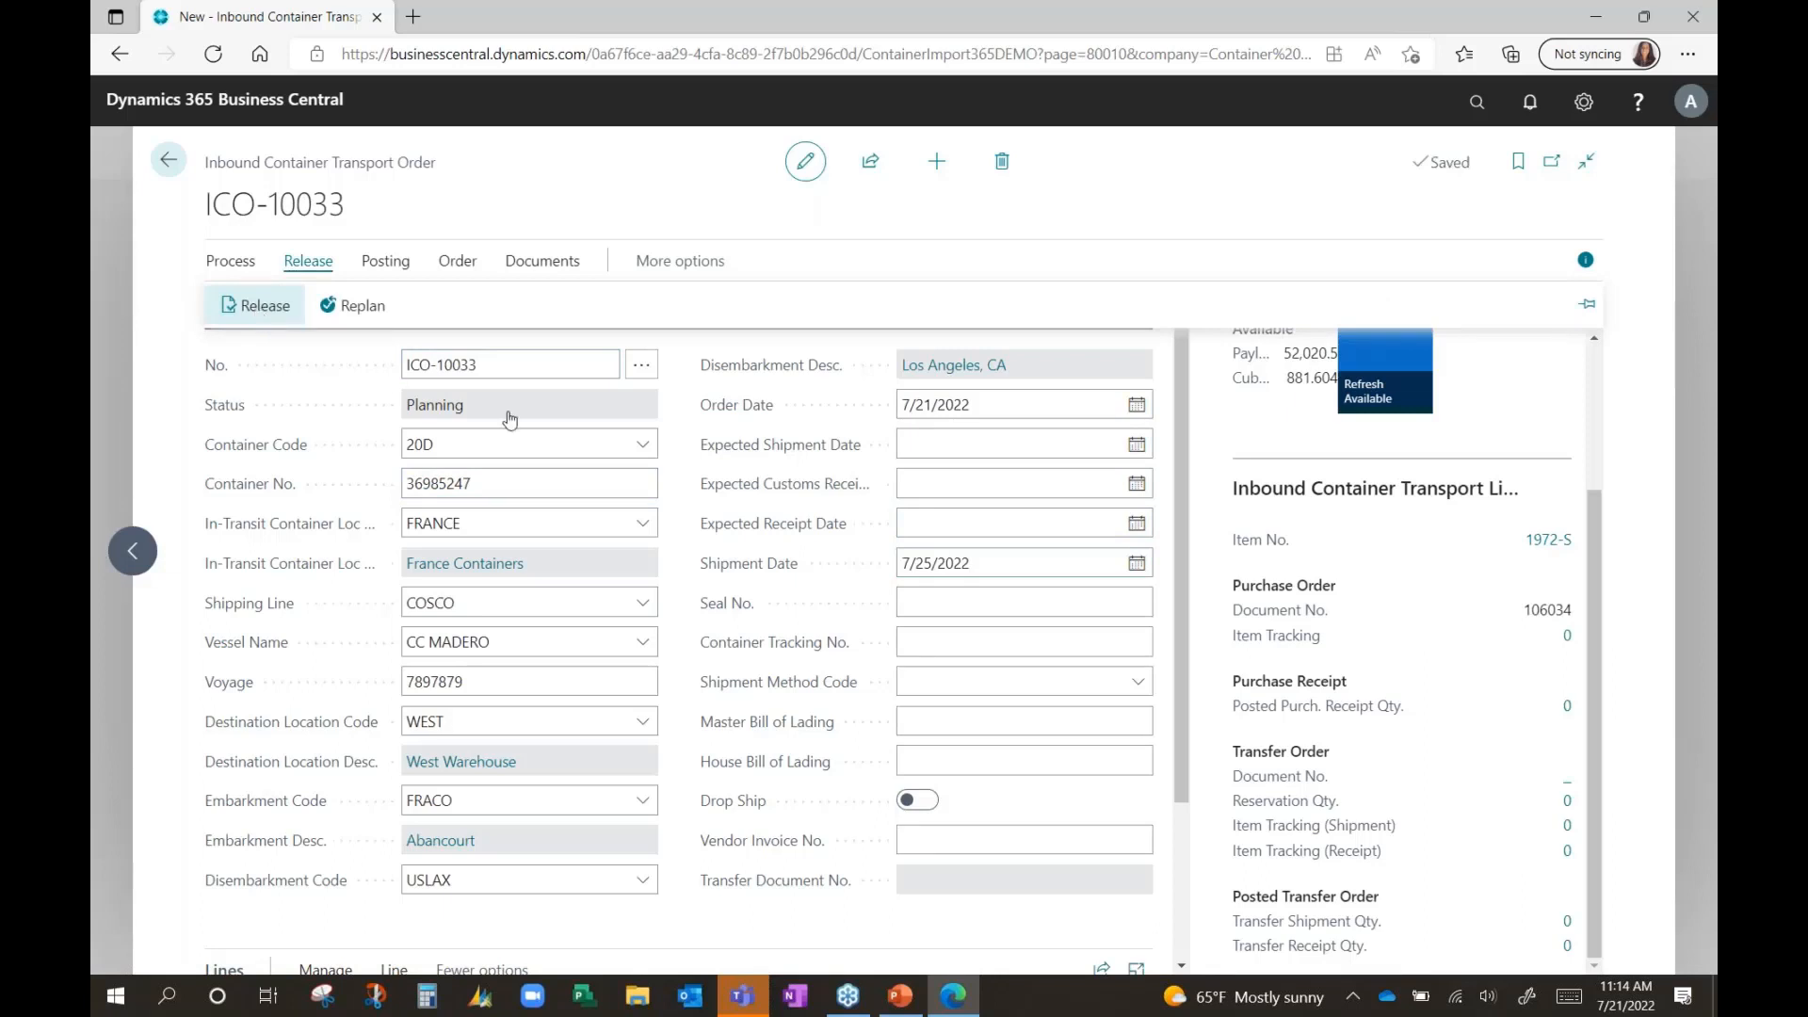
left_click(254, 305)
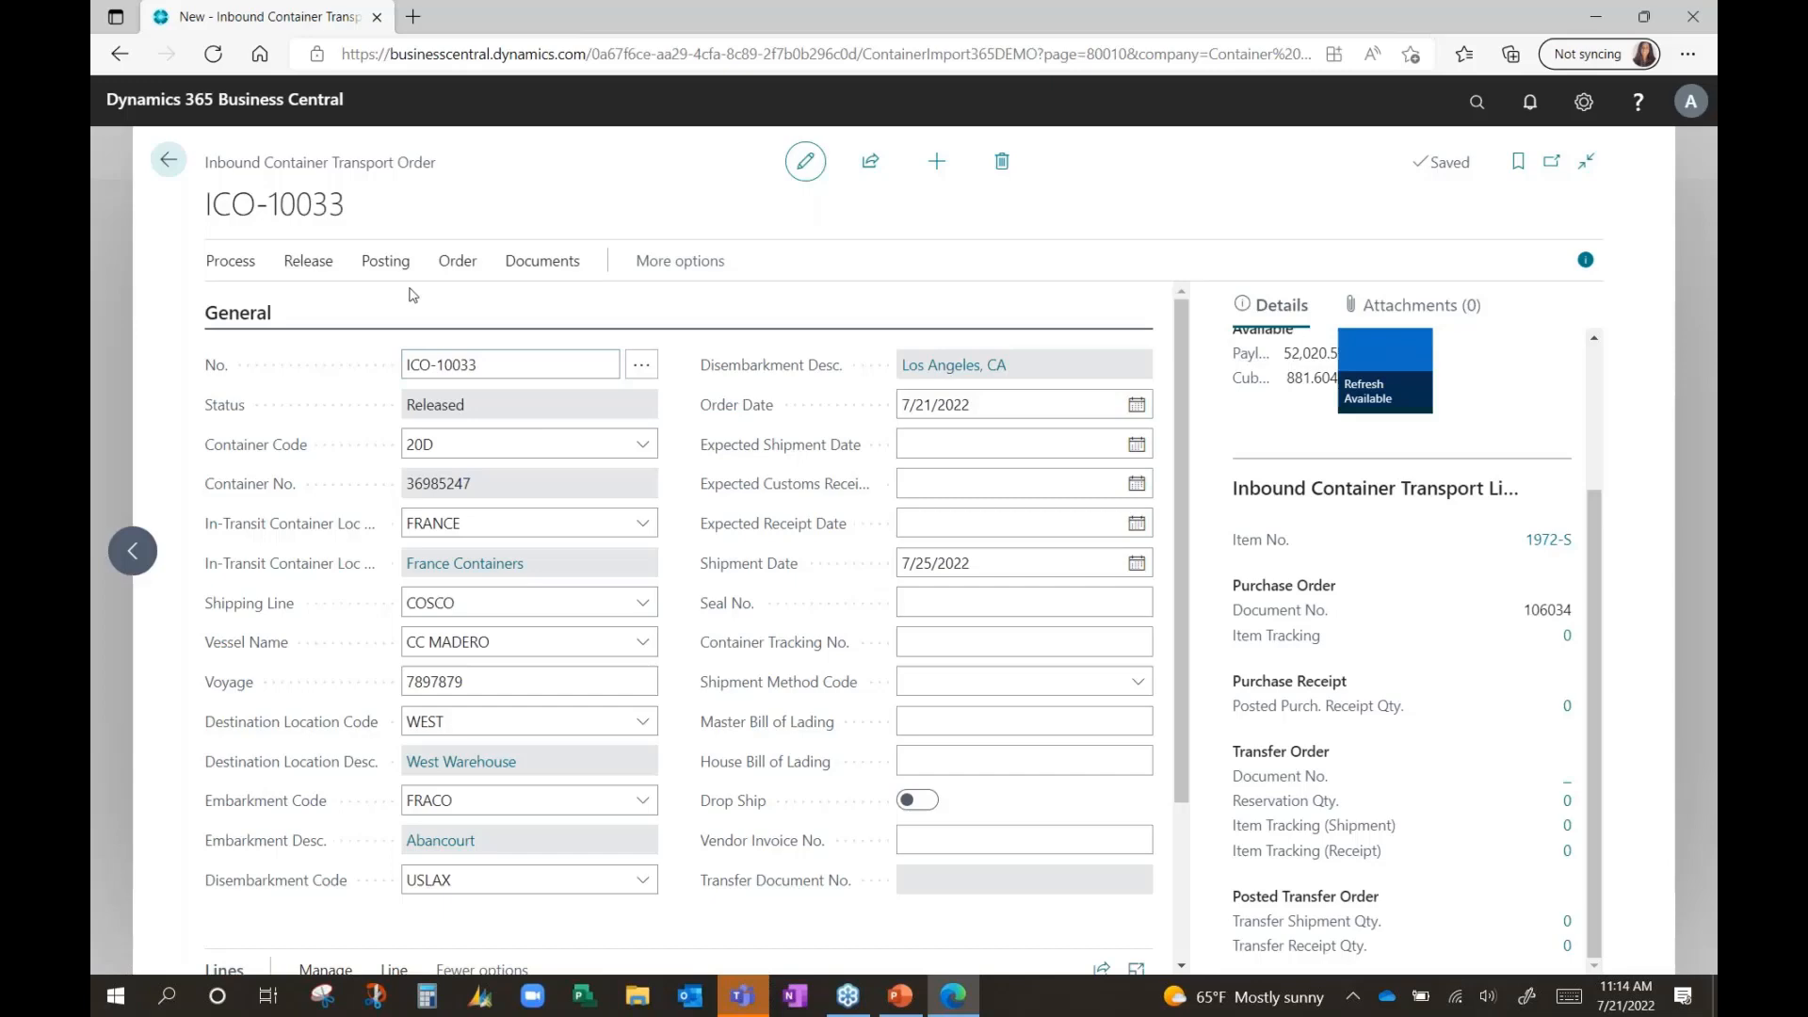
left_click(385, 260)
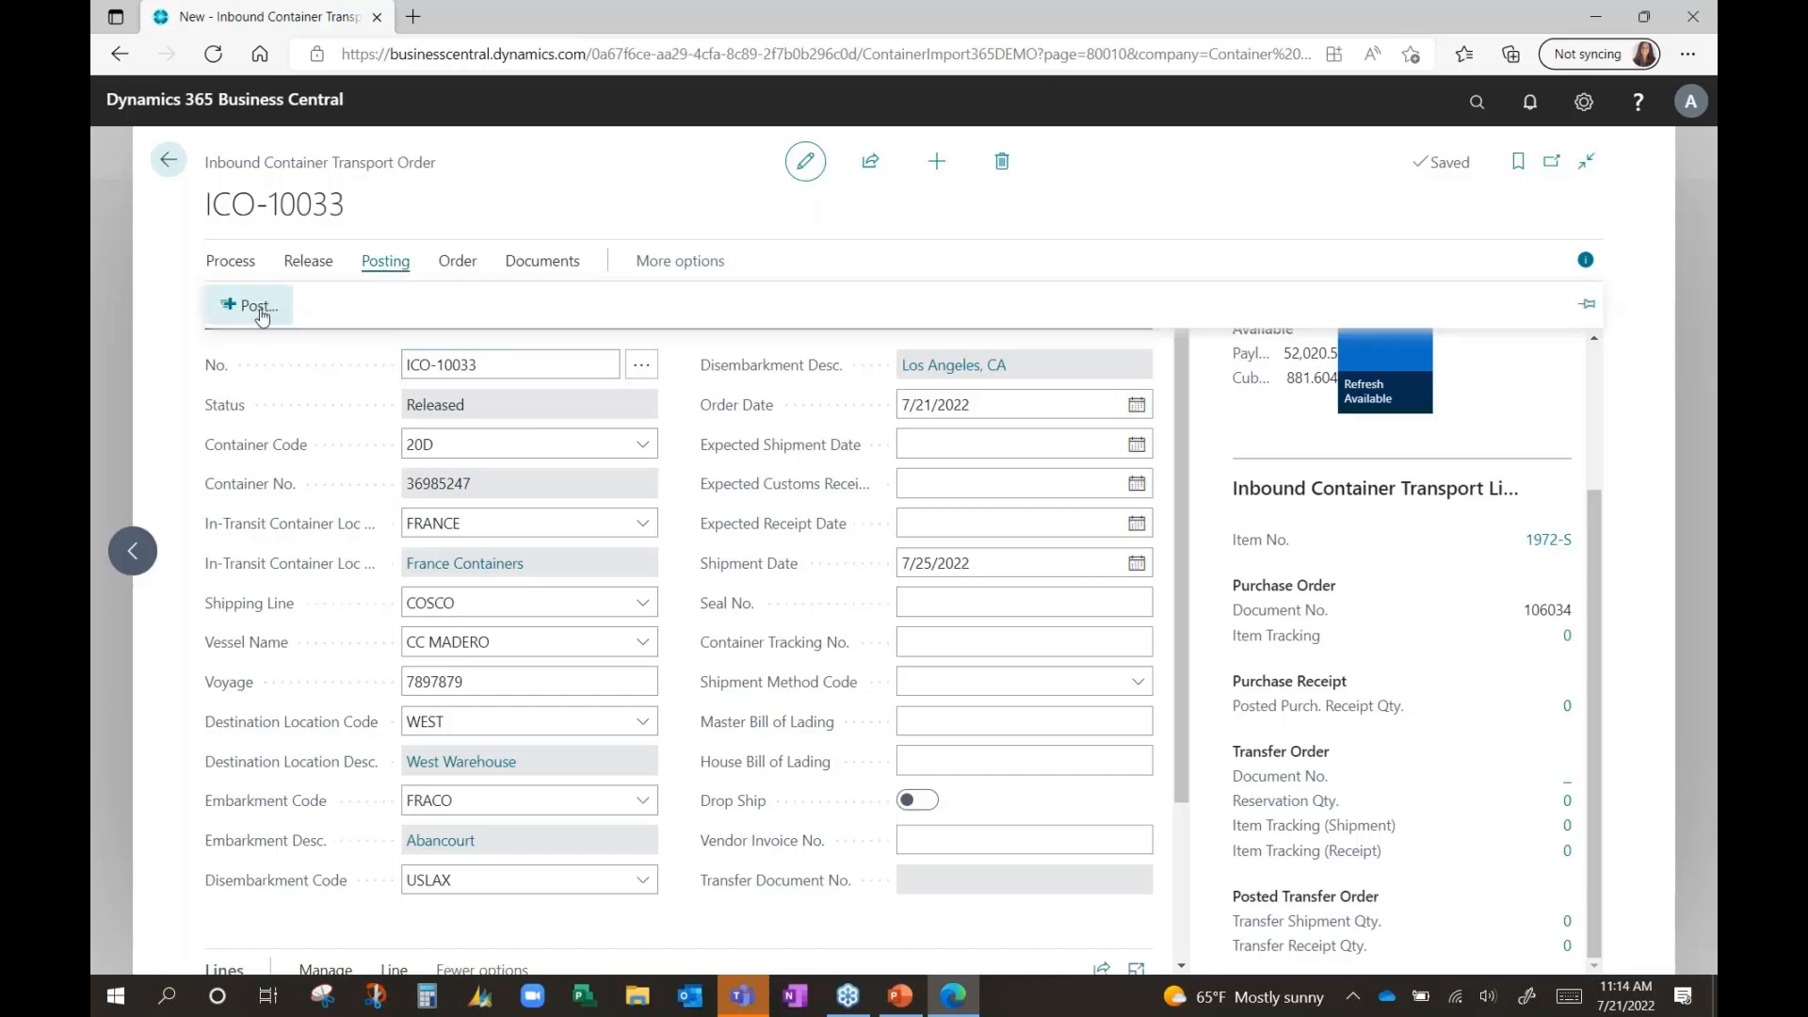
left_click(251, 305)
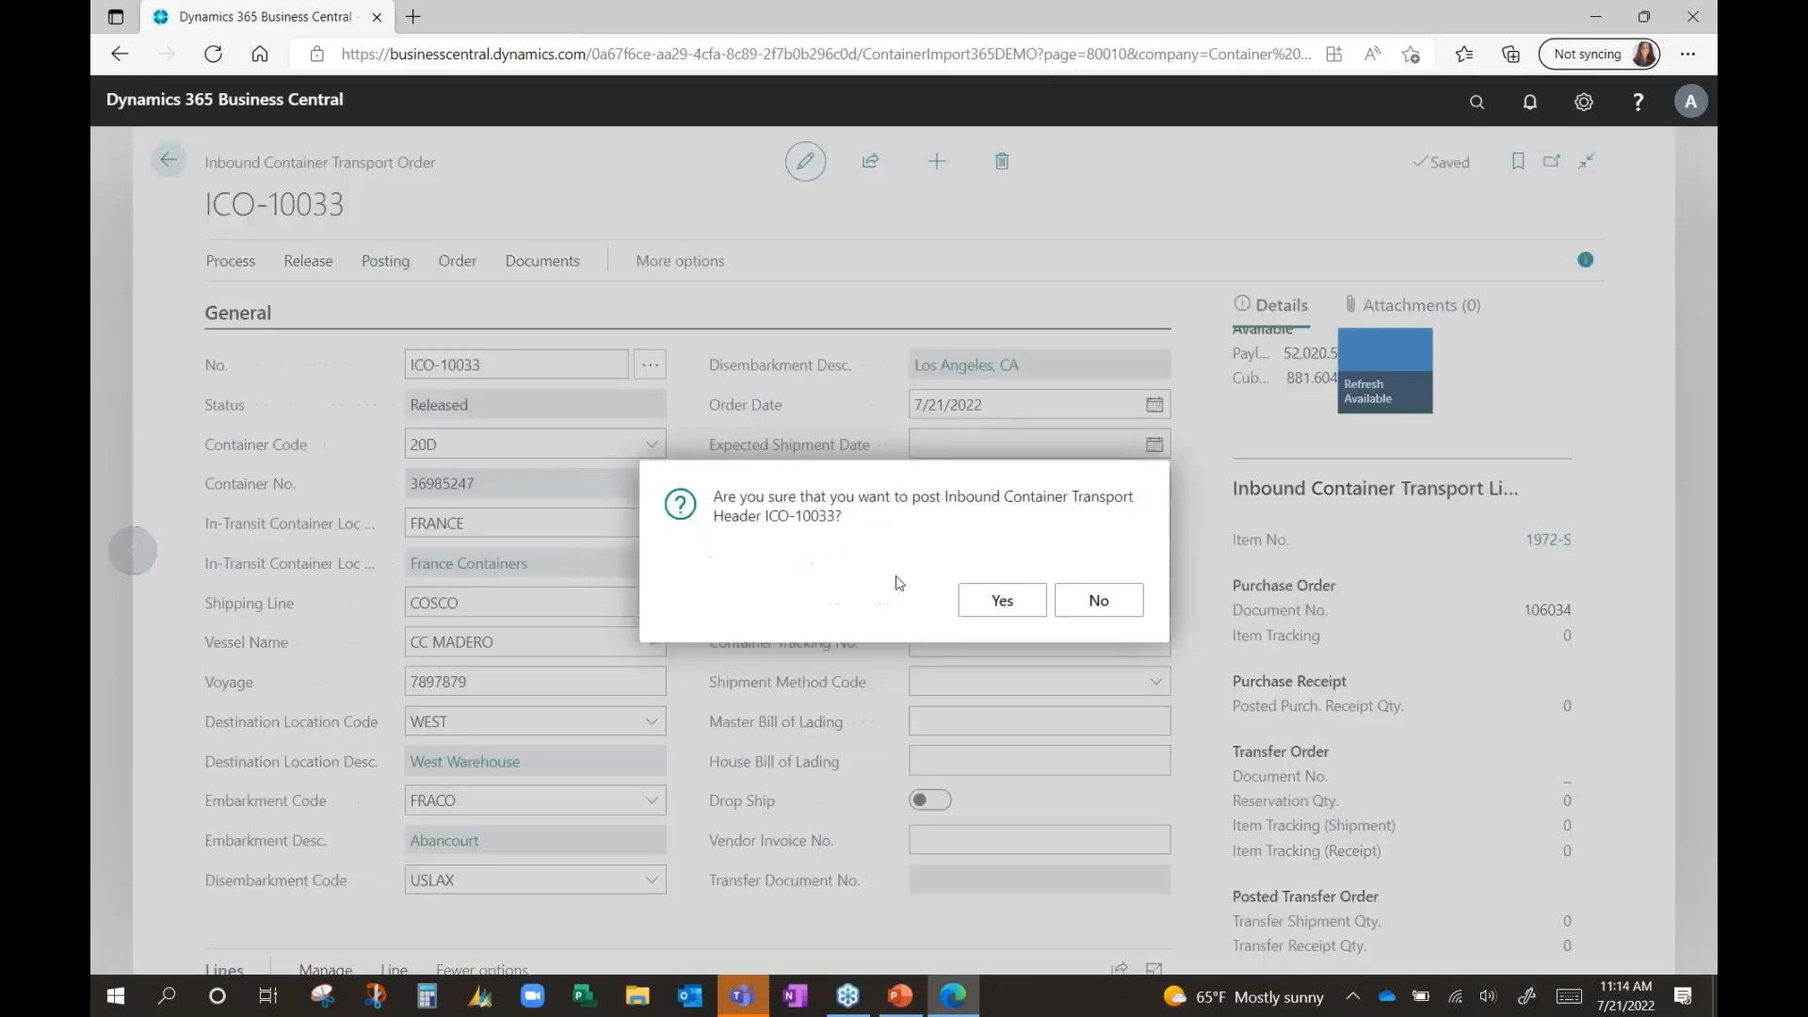
Step: Confirm posting ICO-10033 and view details of the 2000-S line in the FactBox
left_click(998, 600)
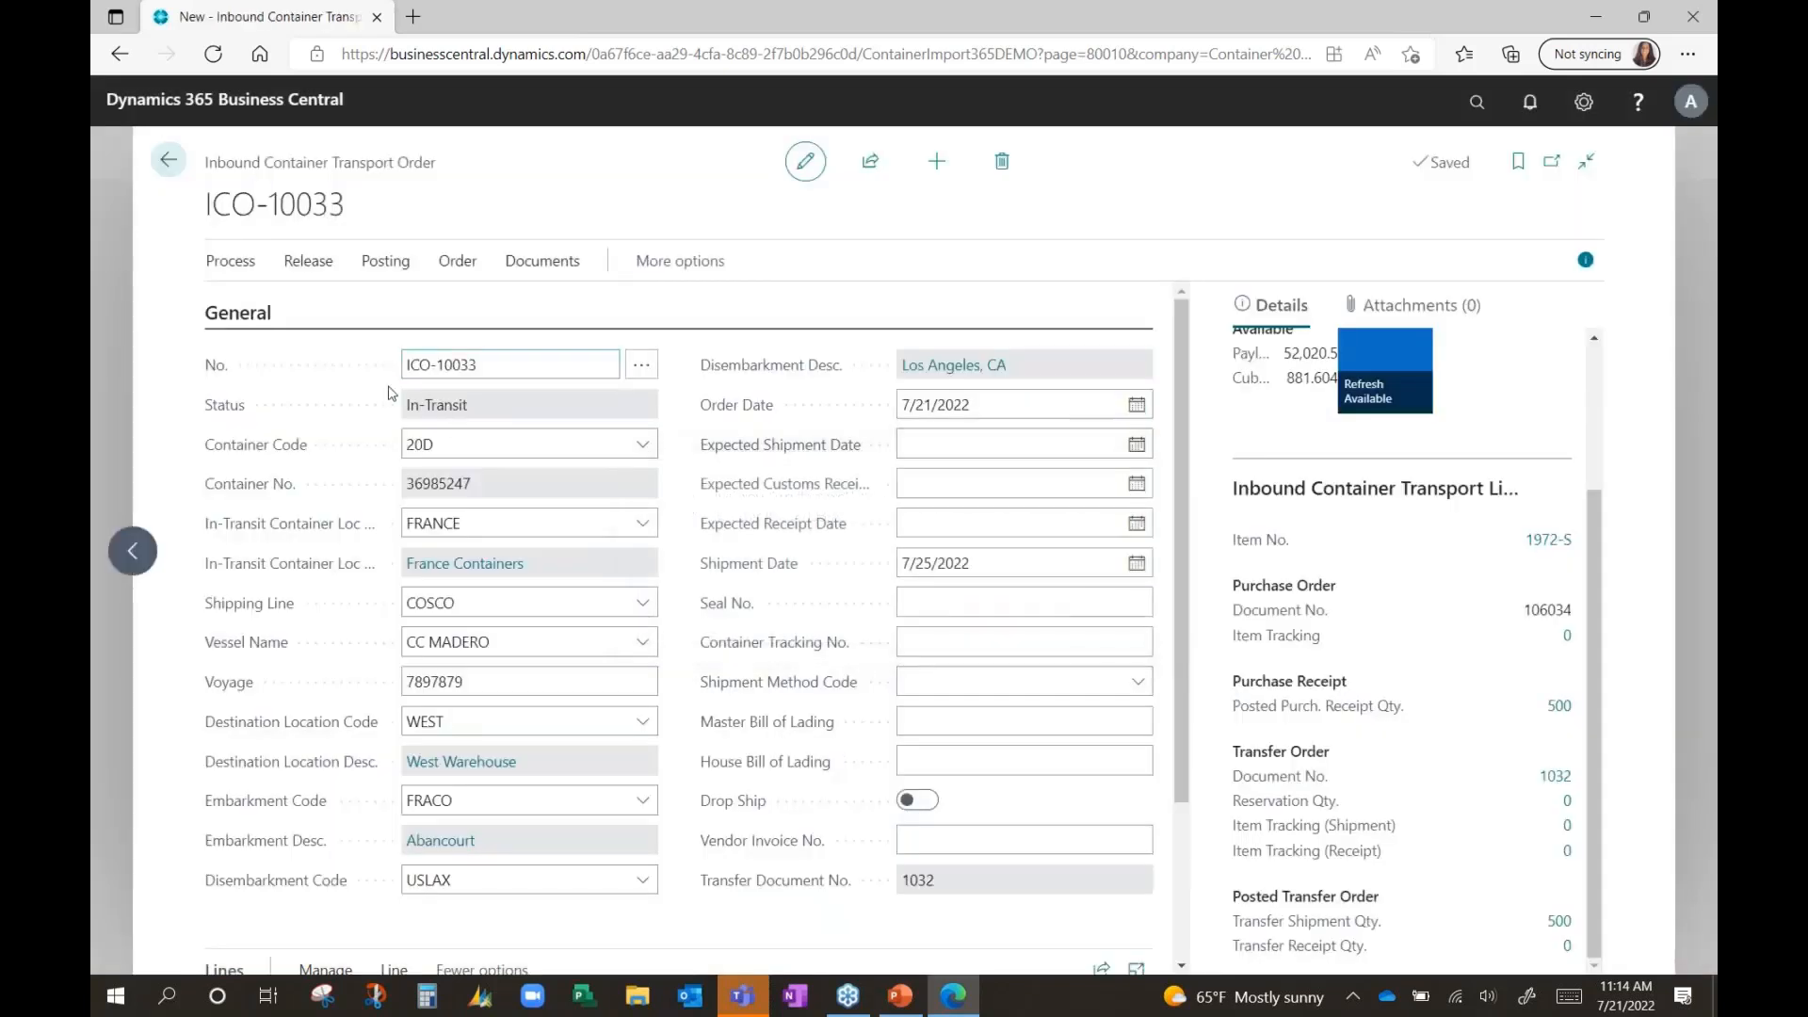
mouse_move(462, 407)
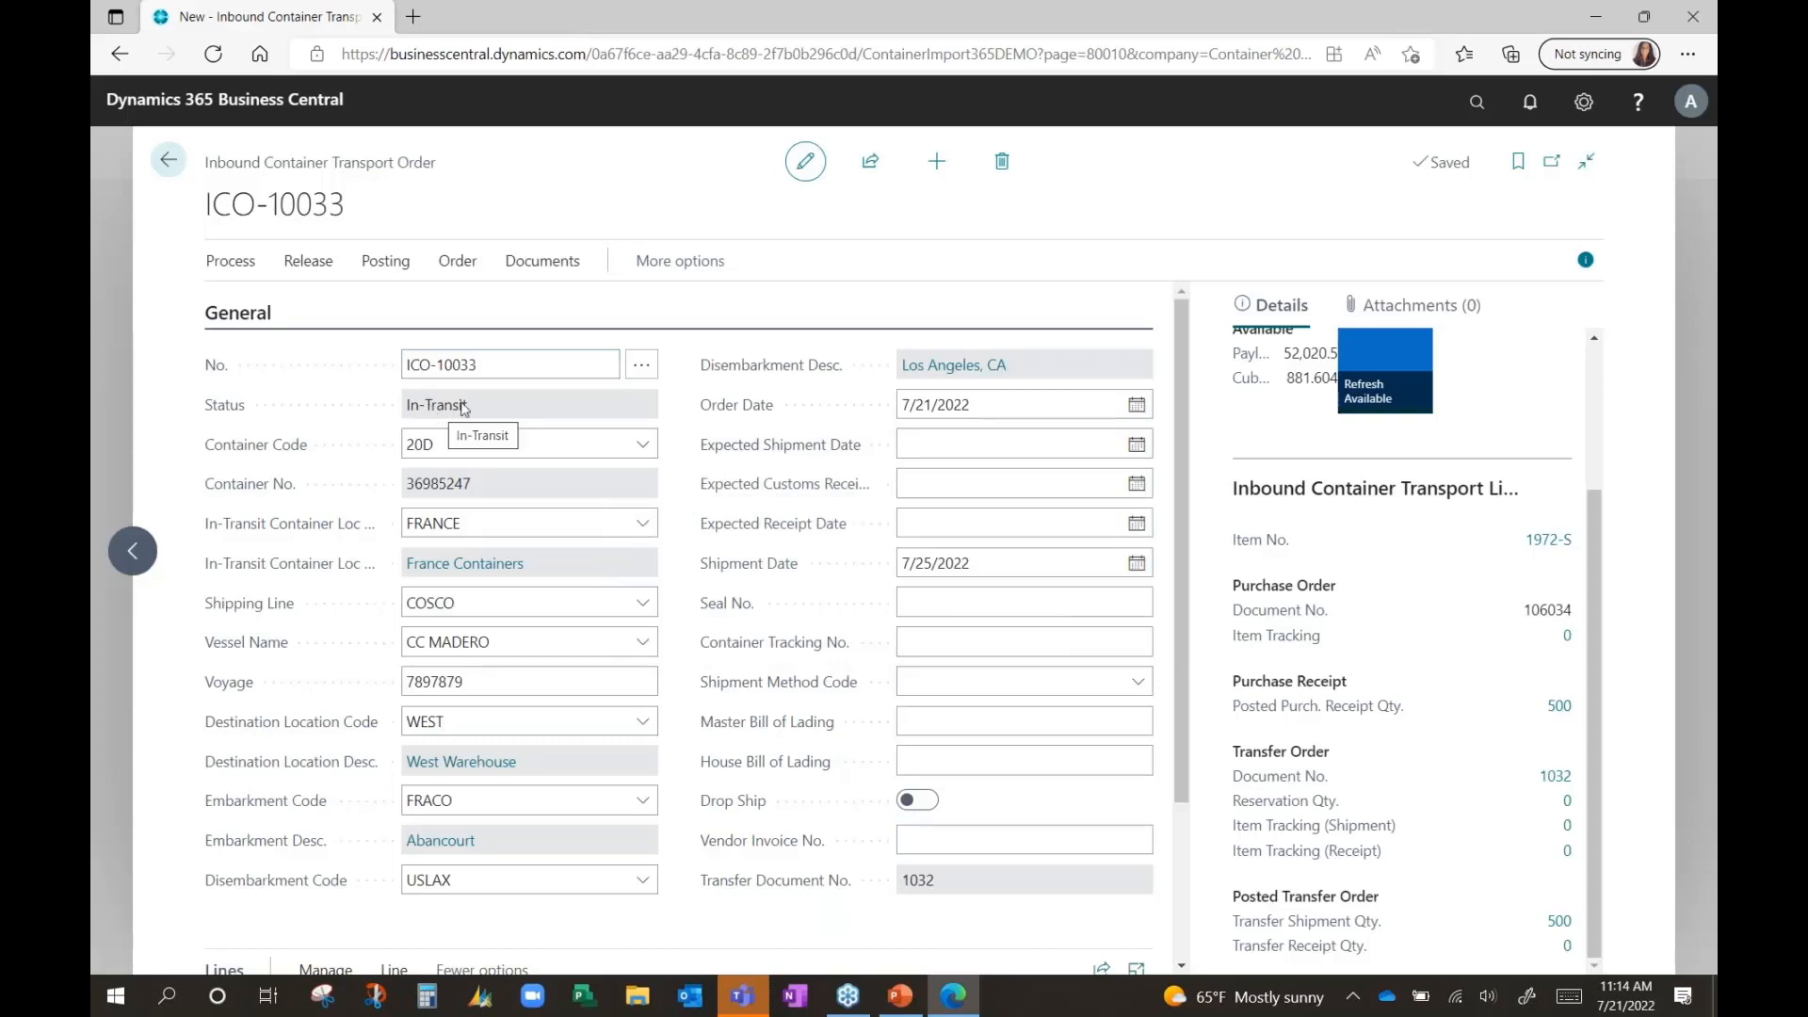
mouse_move(1528, 632)
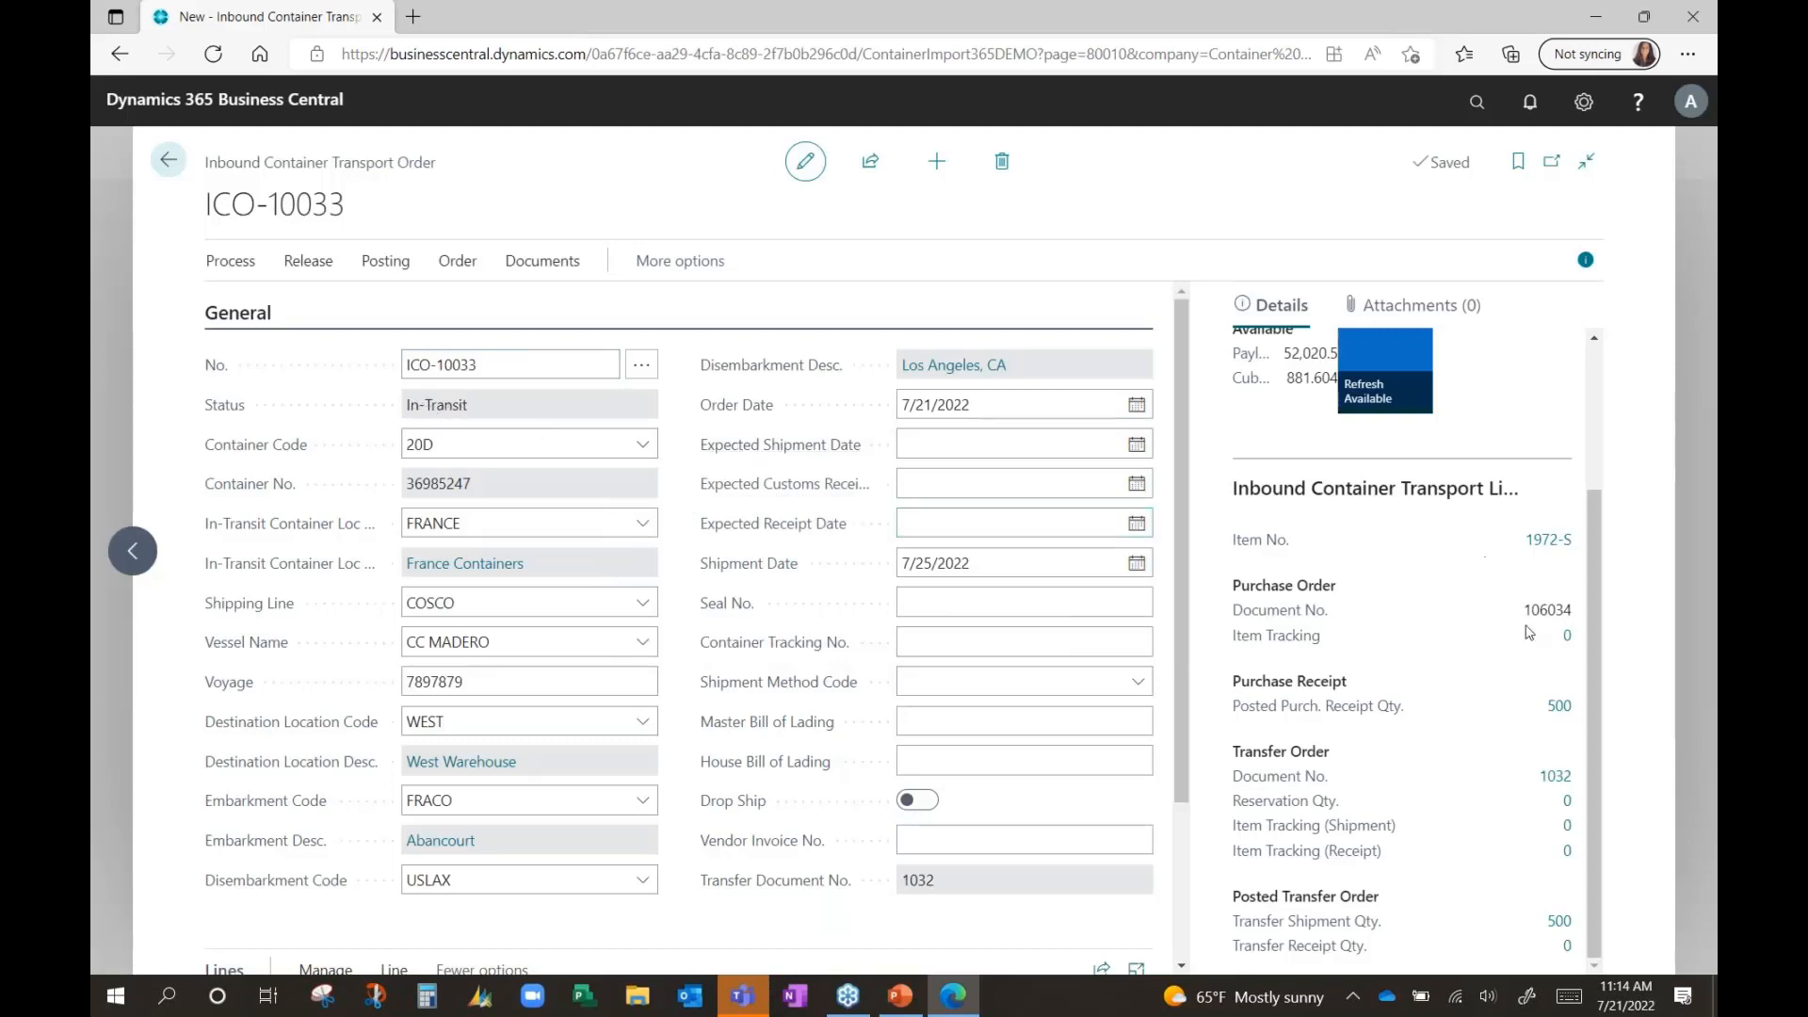
mouse_move(1555, 705)
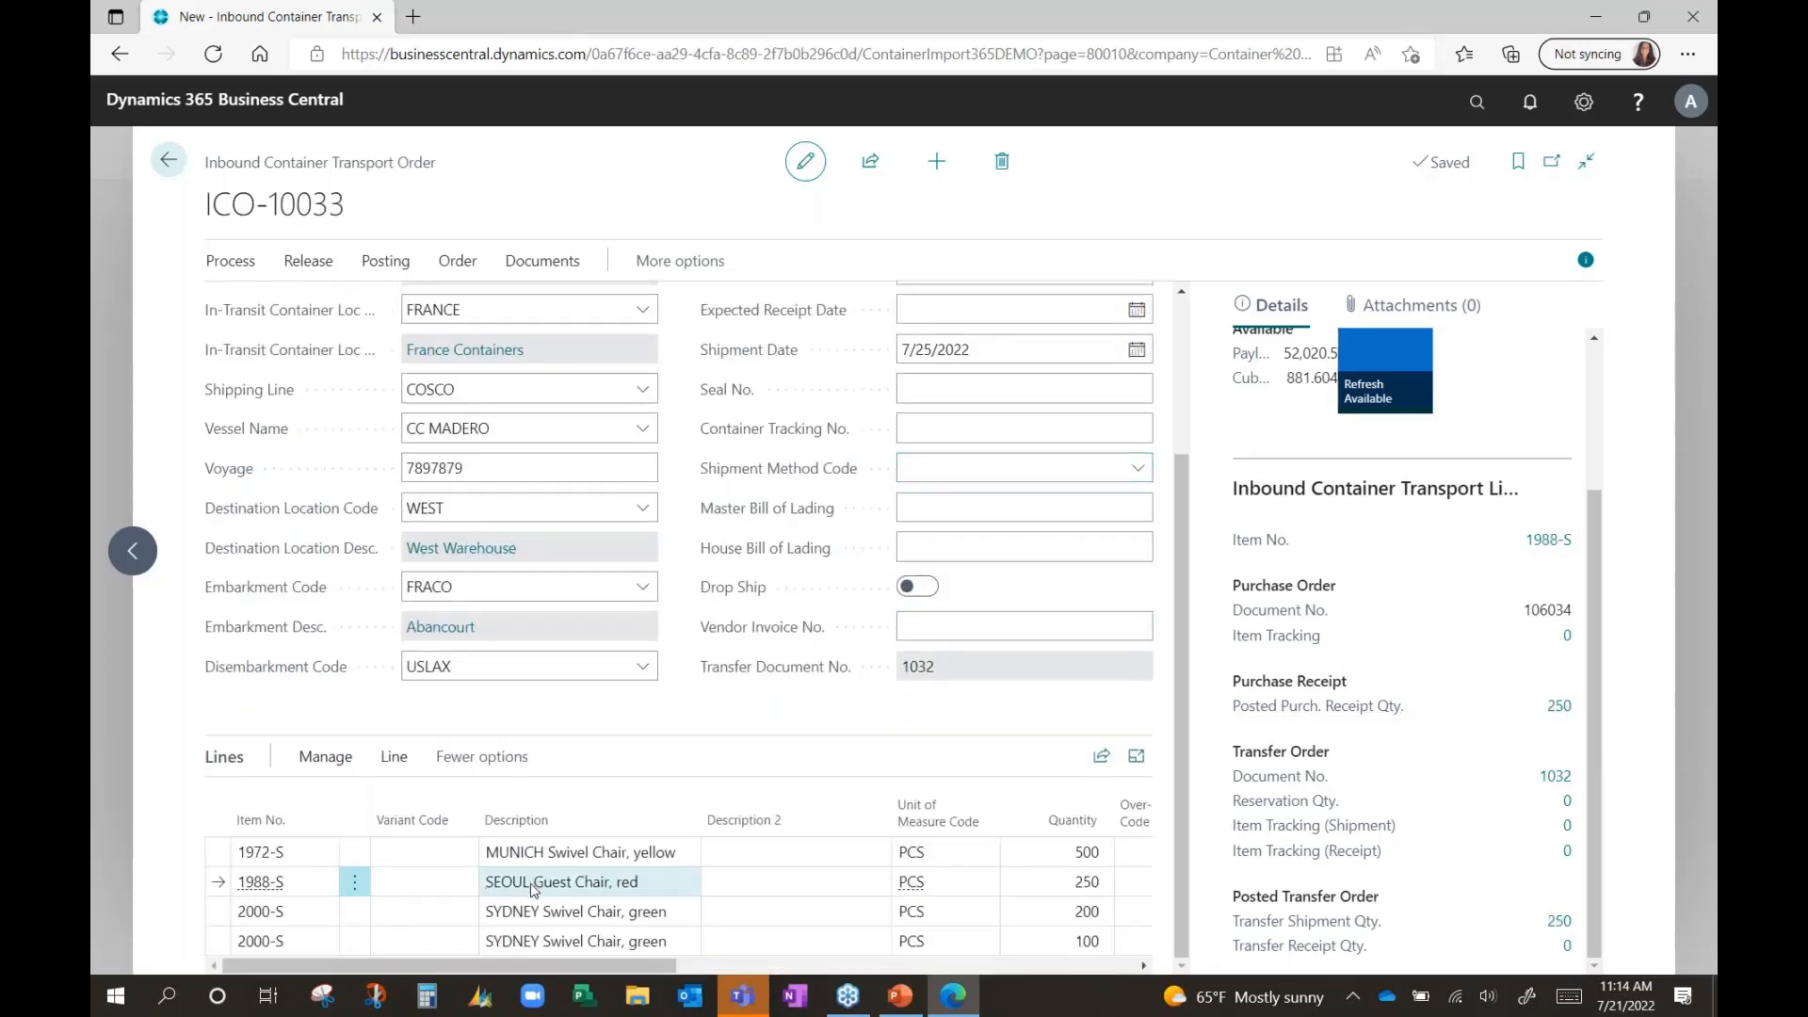
left_click(575, 910)
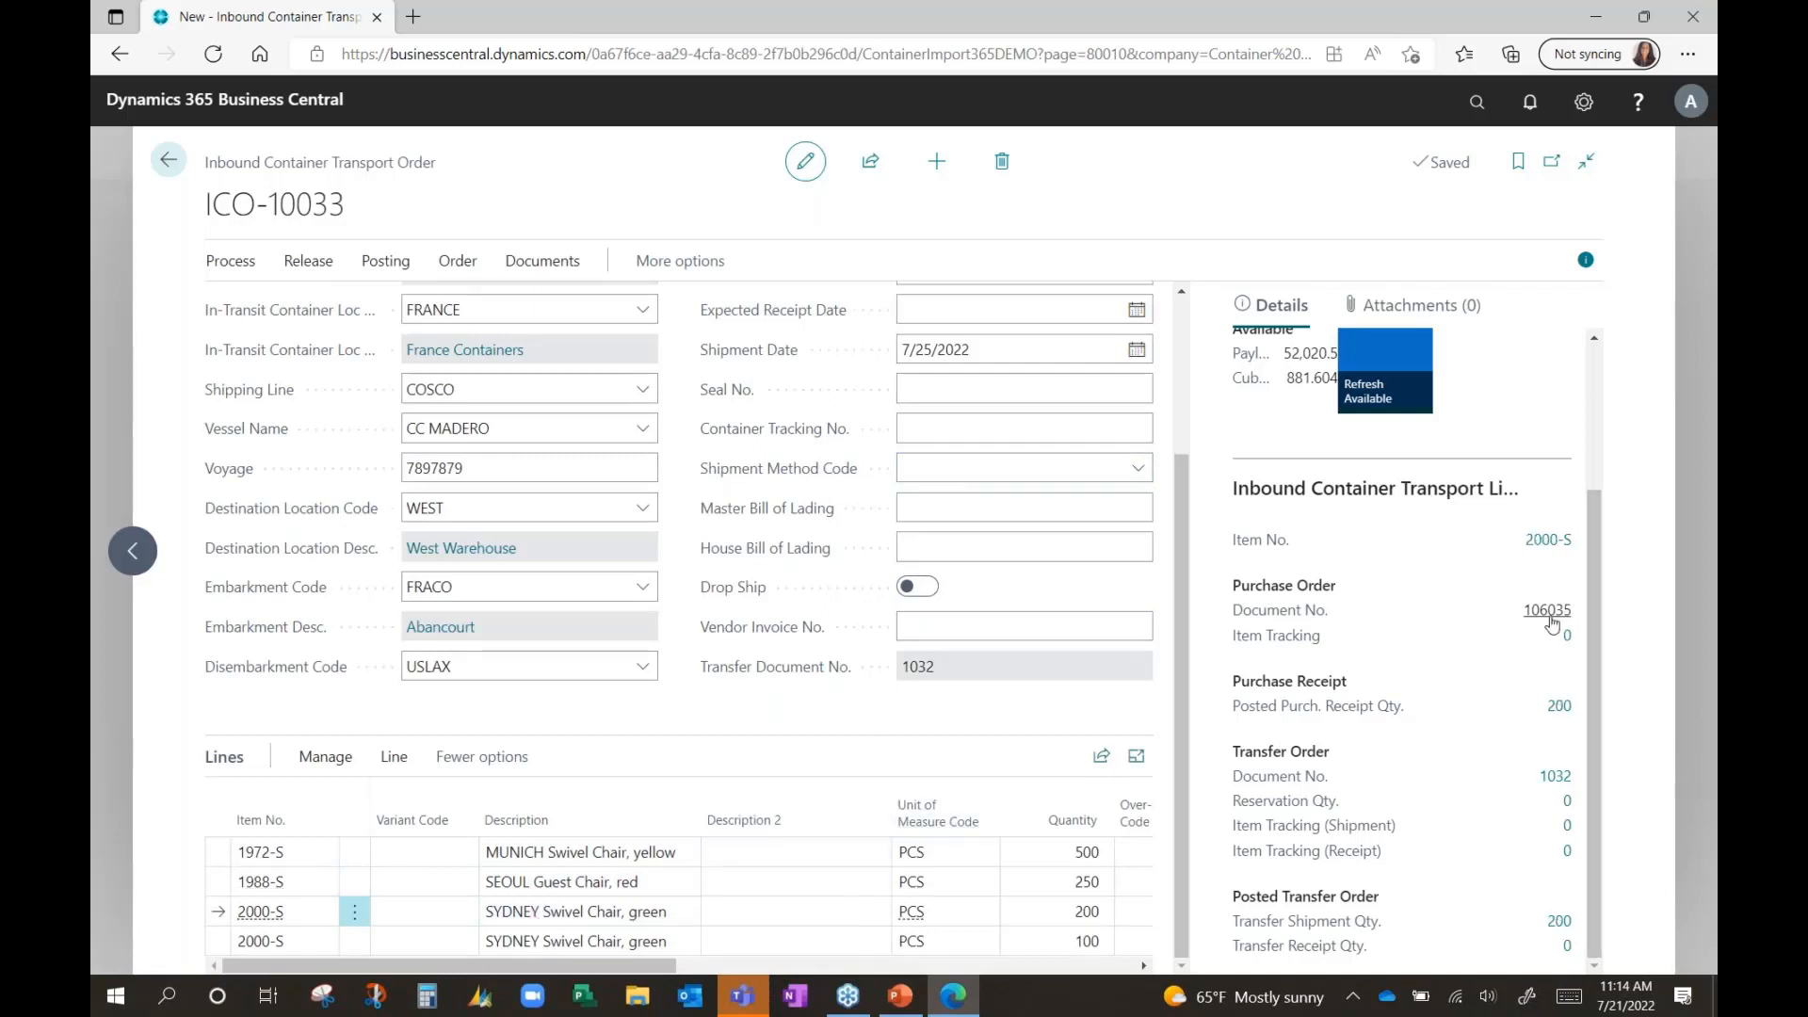
mouse_move(1546, 610)
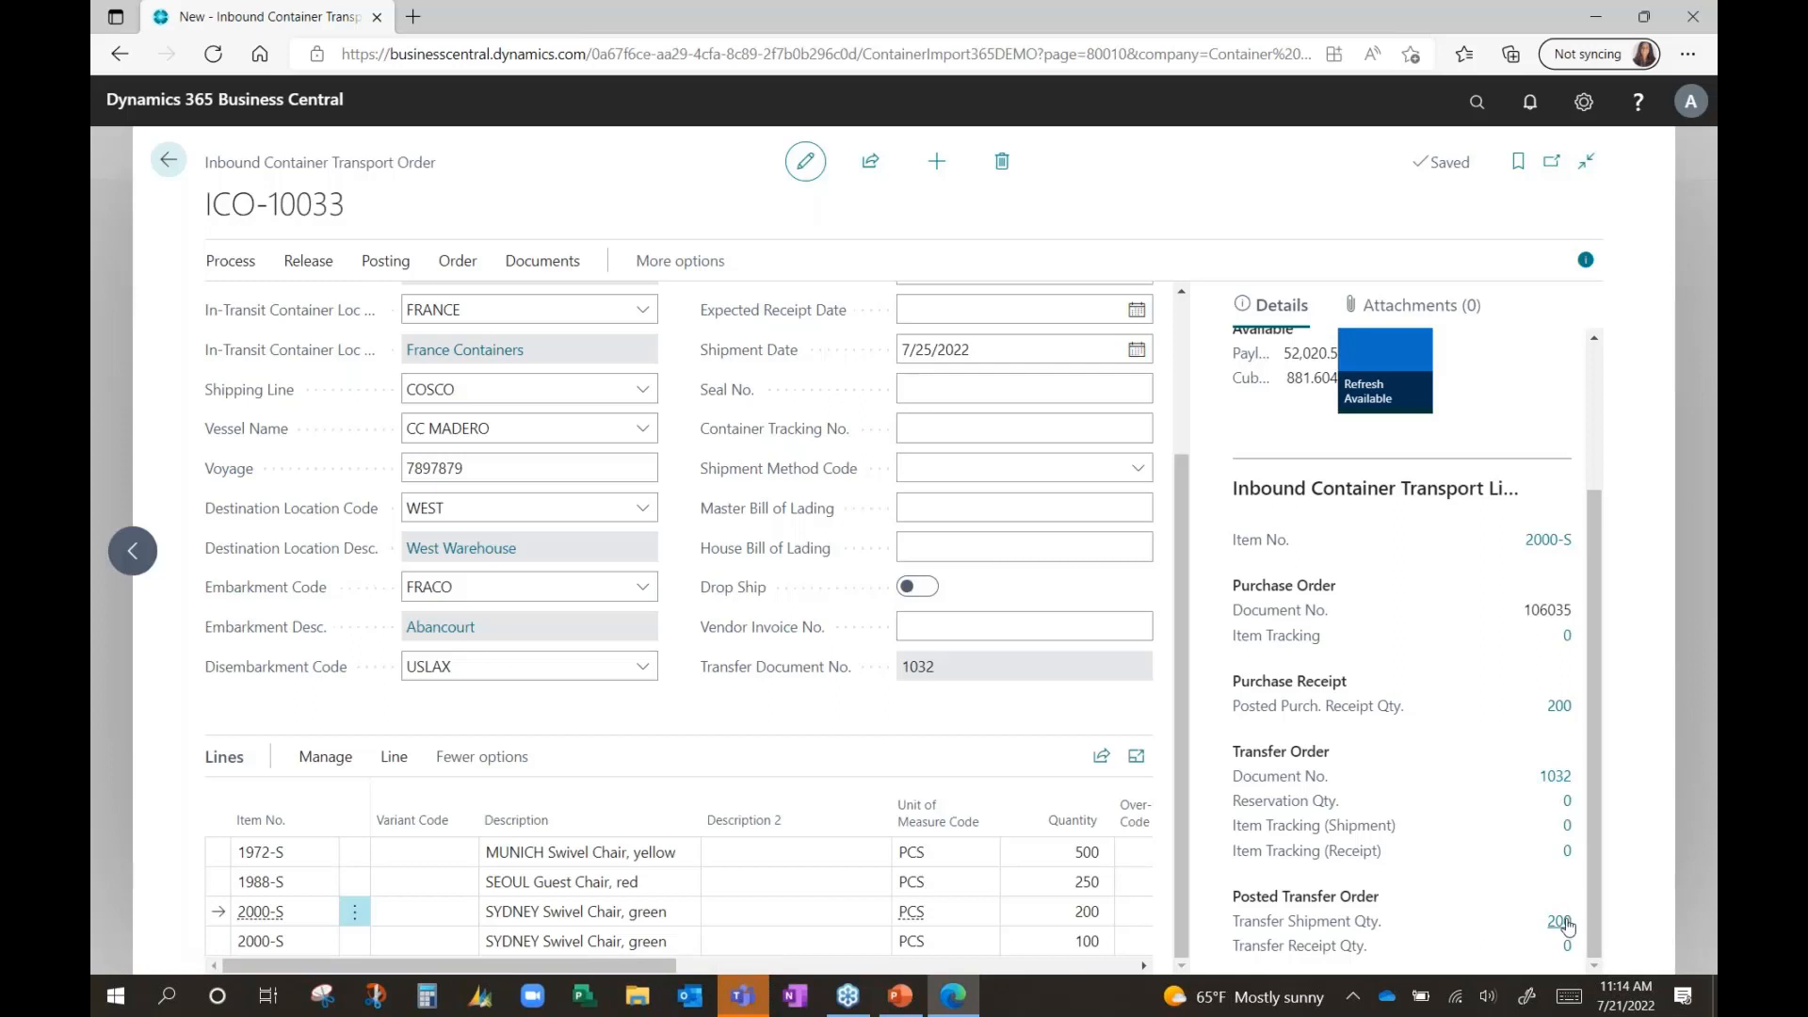
mouse_move(1559, 920)
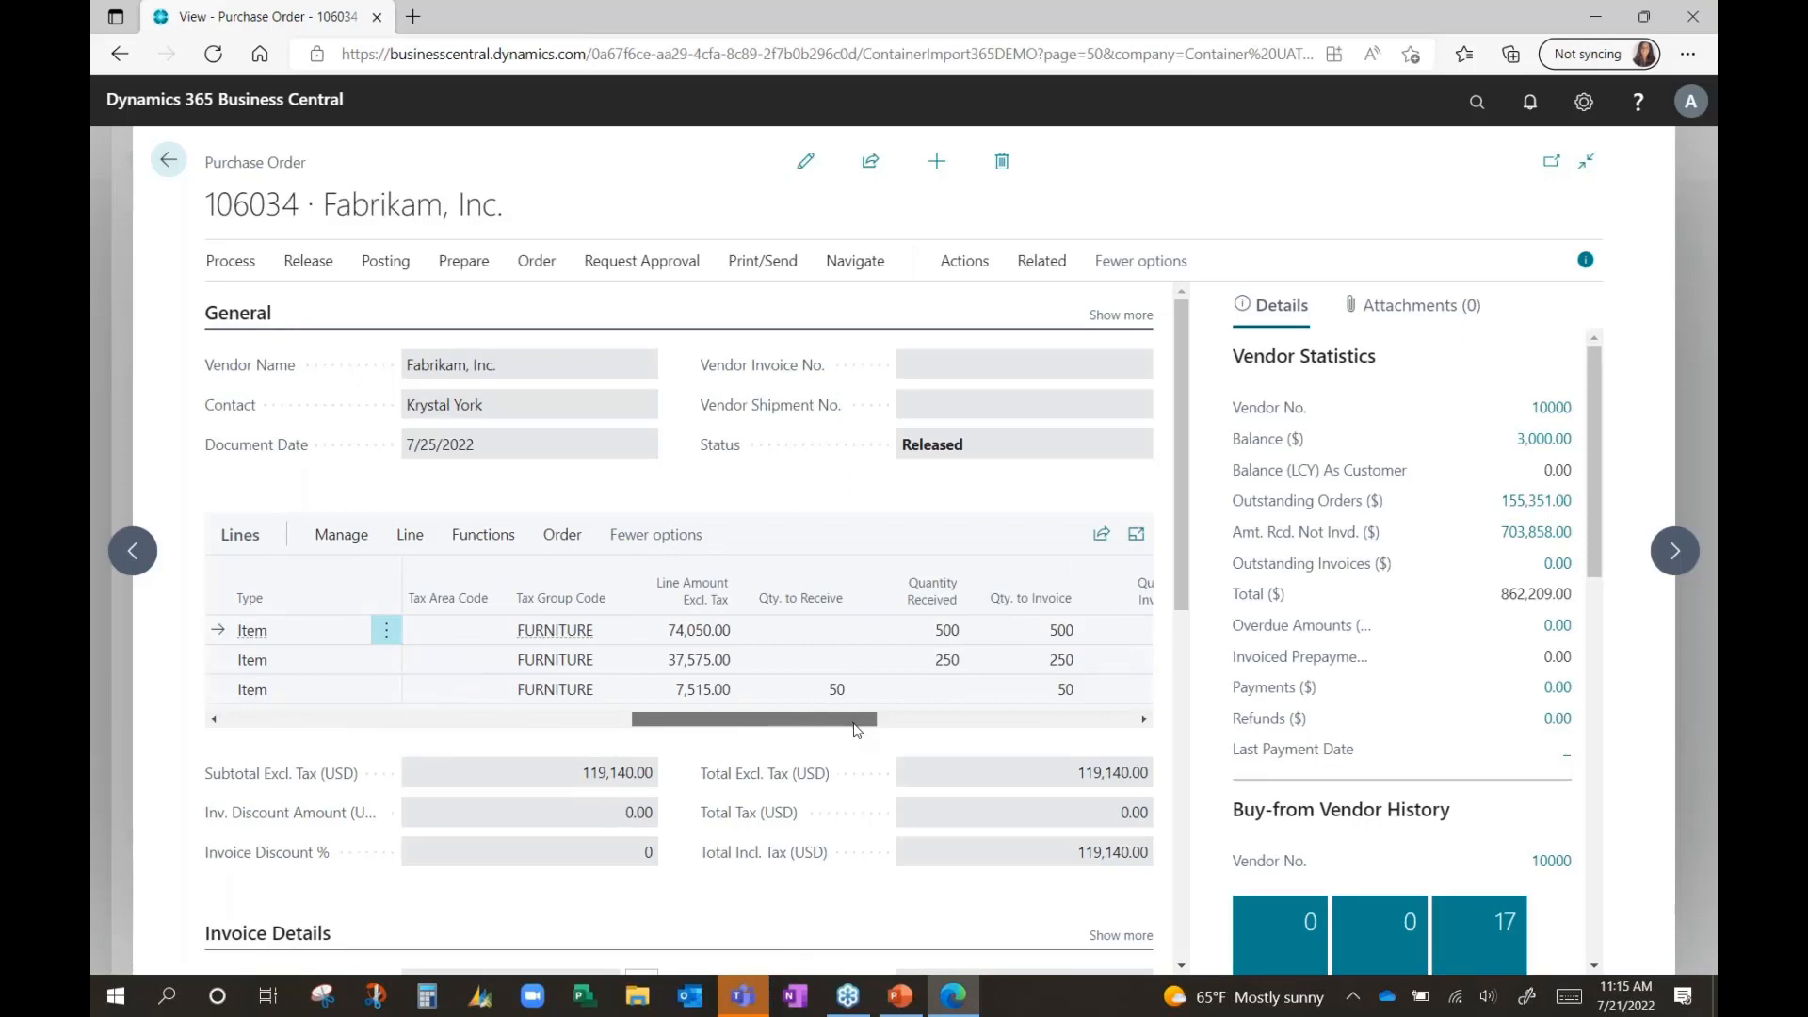
Step: Scroll purchase order 106034's lines to show Quantity Received and Transport Order Doc. No
scroll("right", 3)
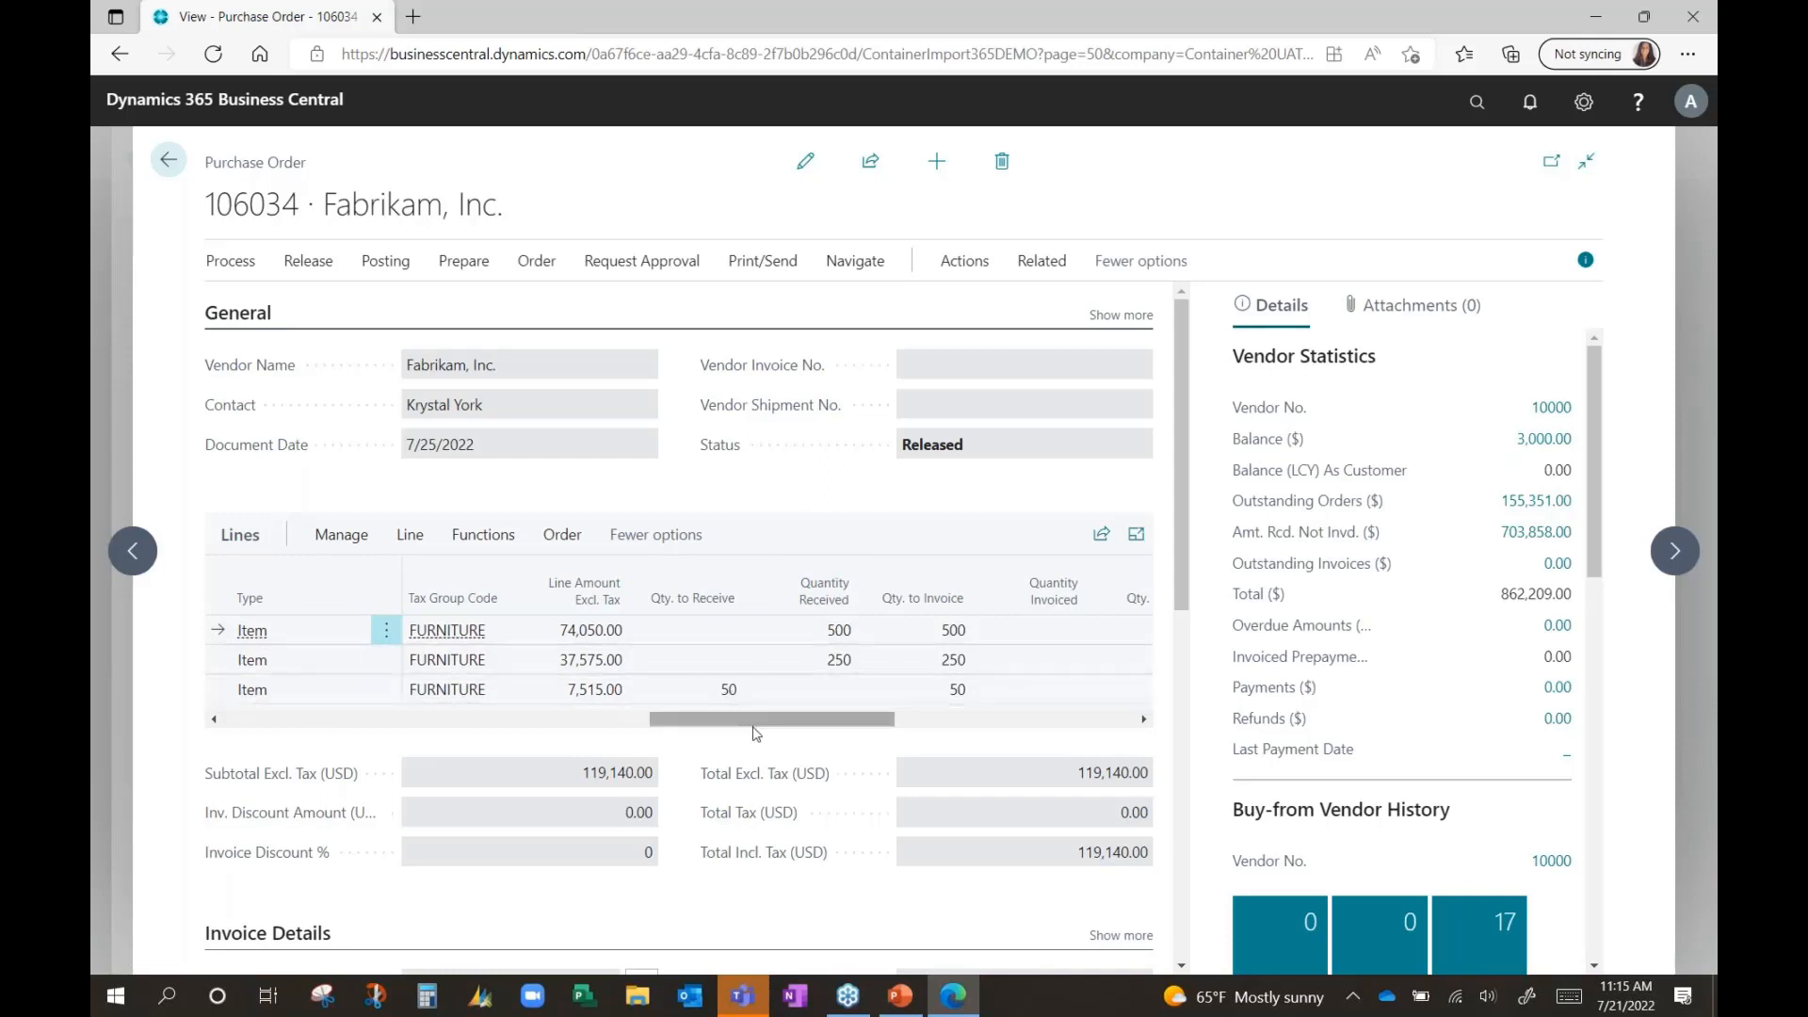
scroll("right", 3)
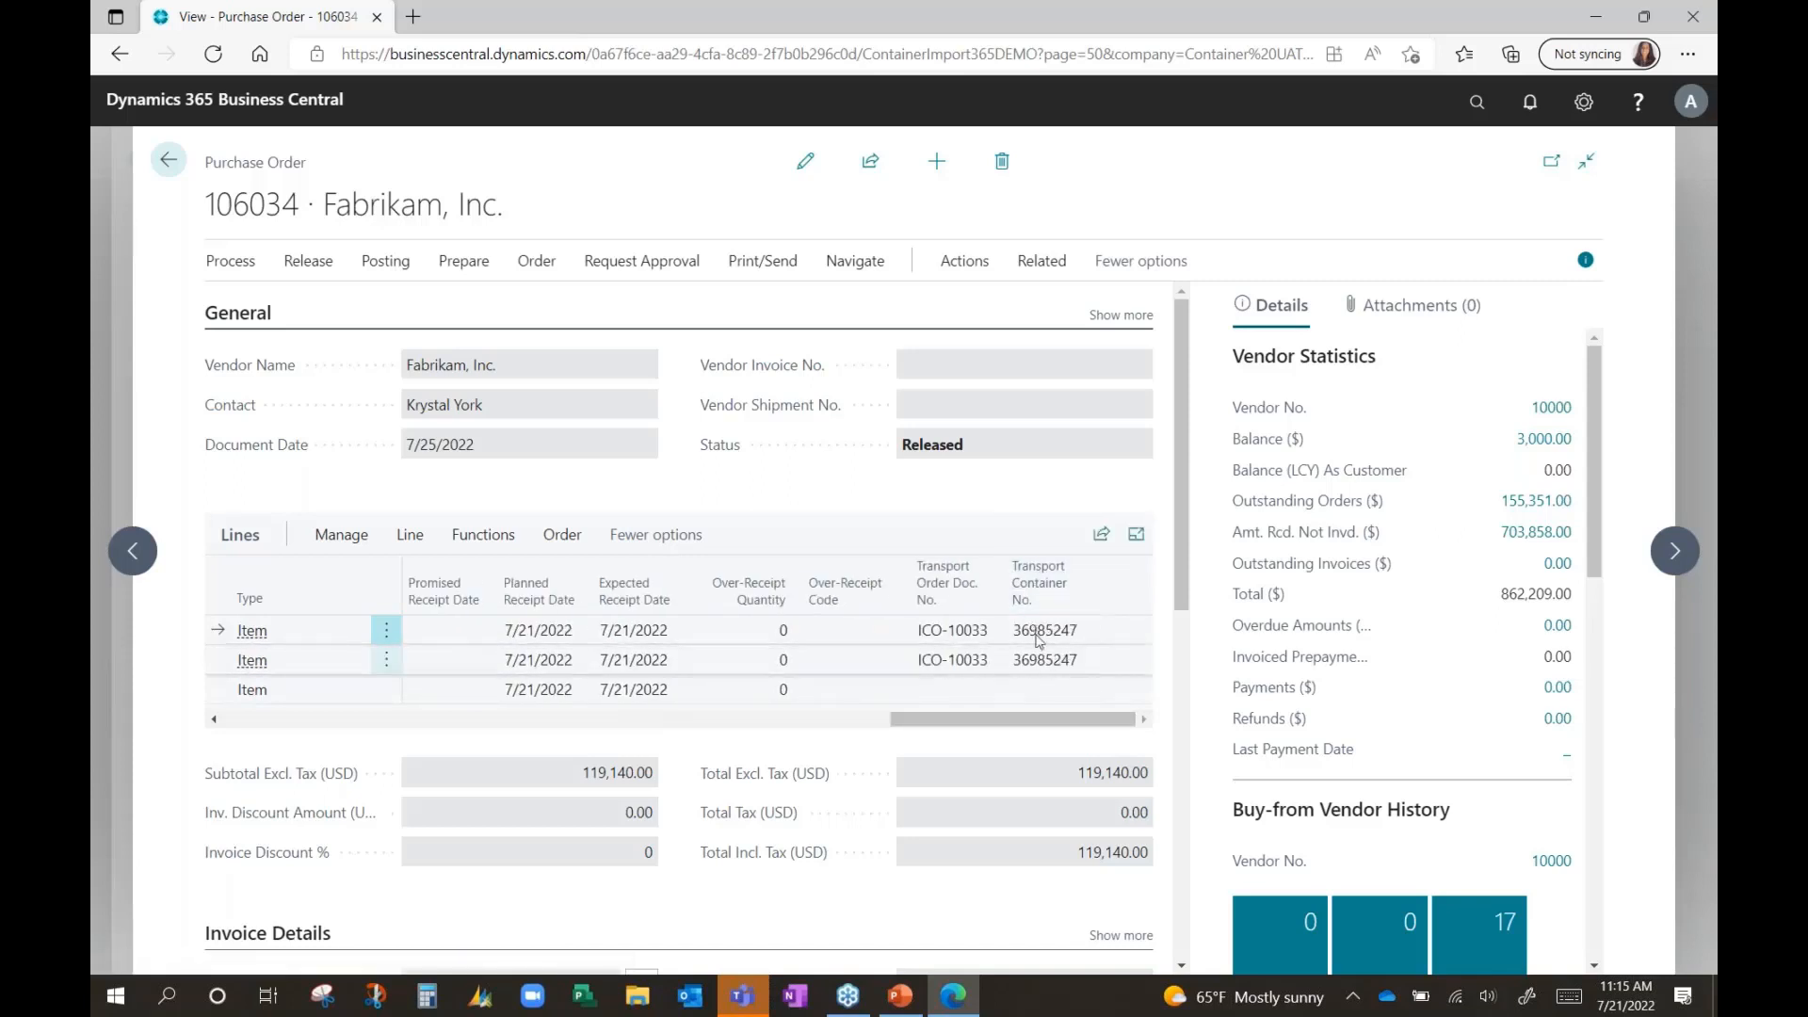
mouse_move(1045, 659)
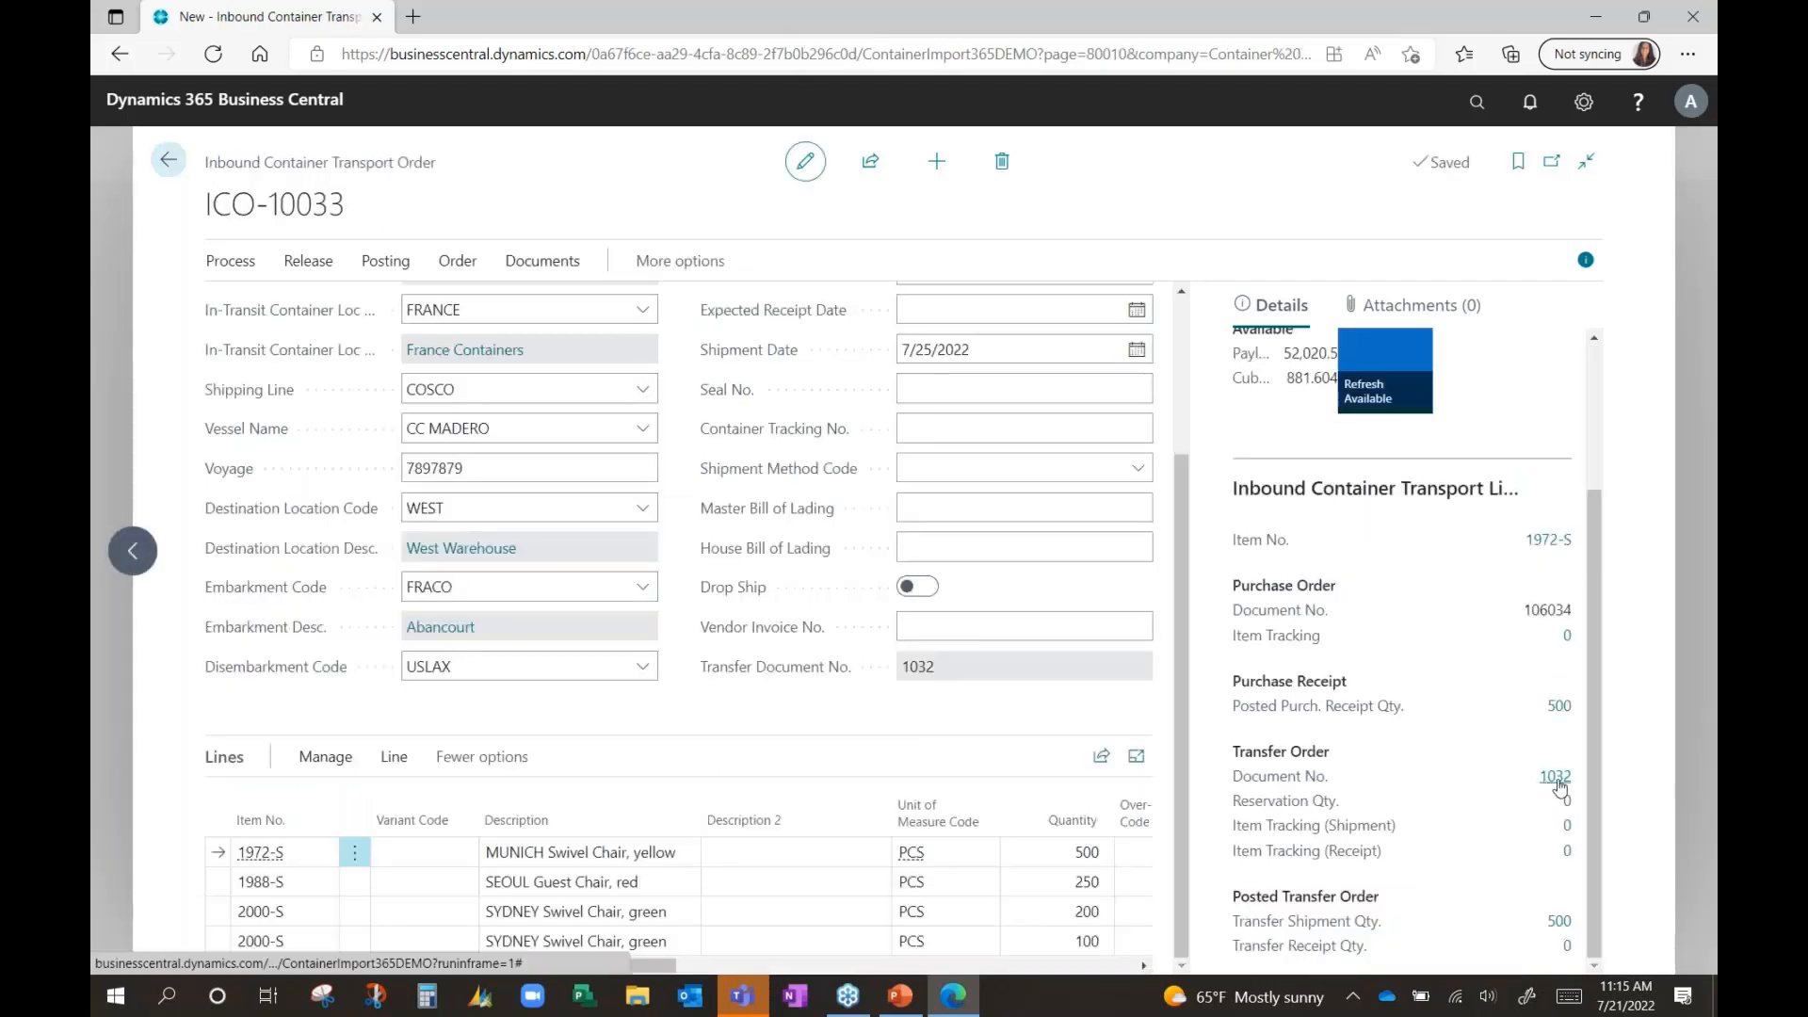
Step: Open transfer order 1032 (FRANCE to WEST via ON WATER) from the FactBox
left_click(1553, 776)
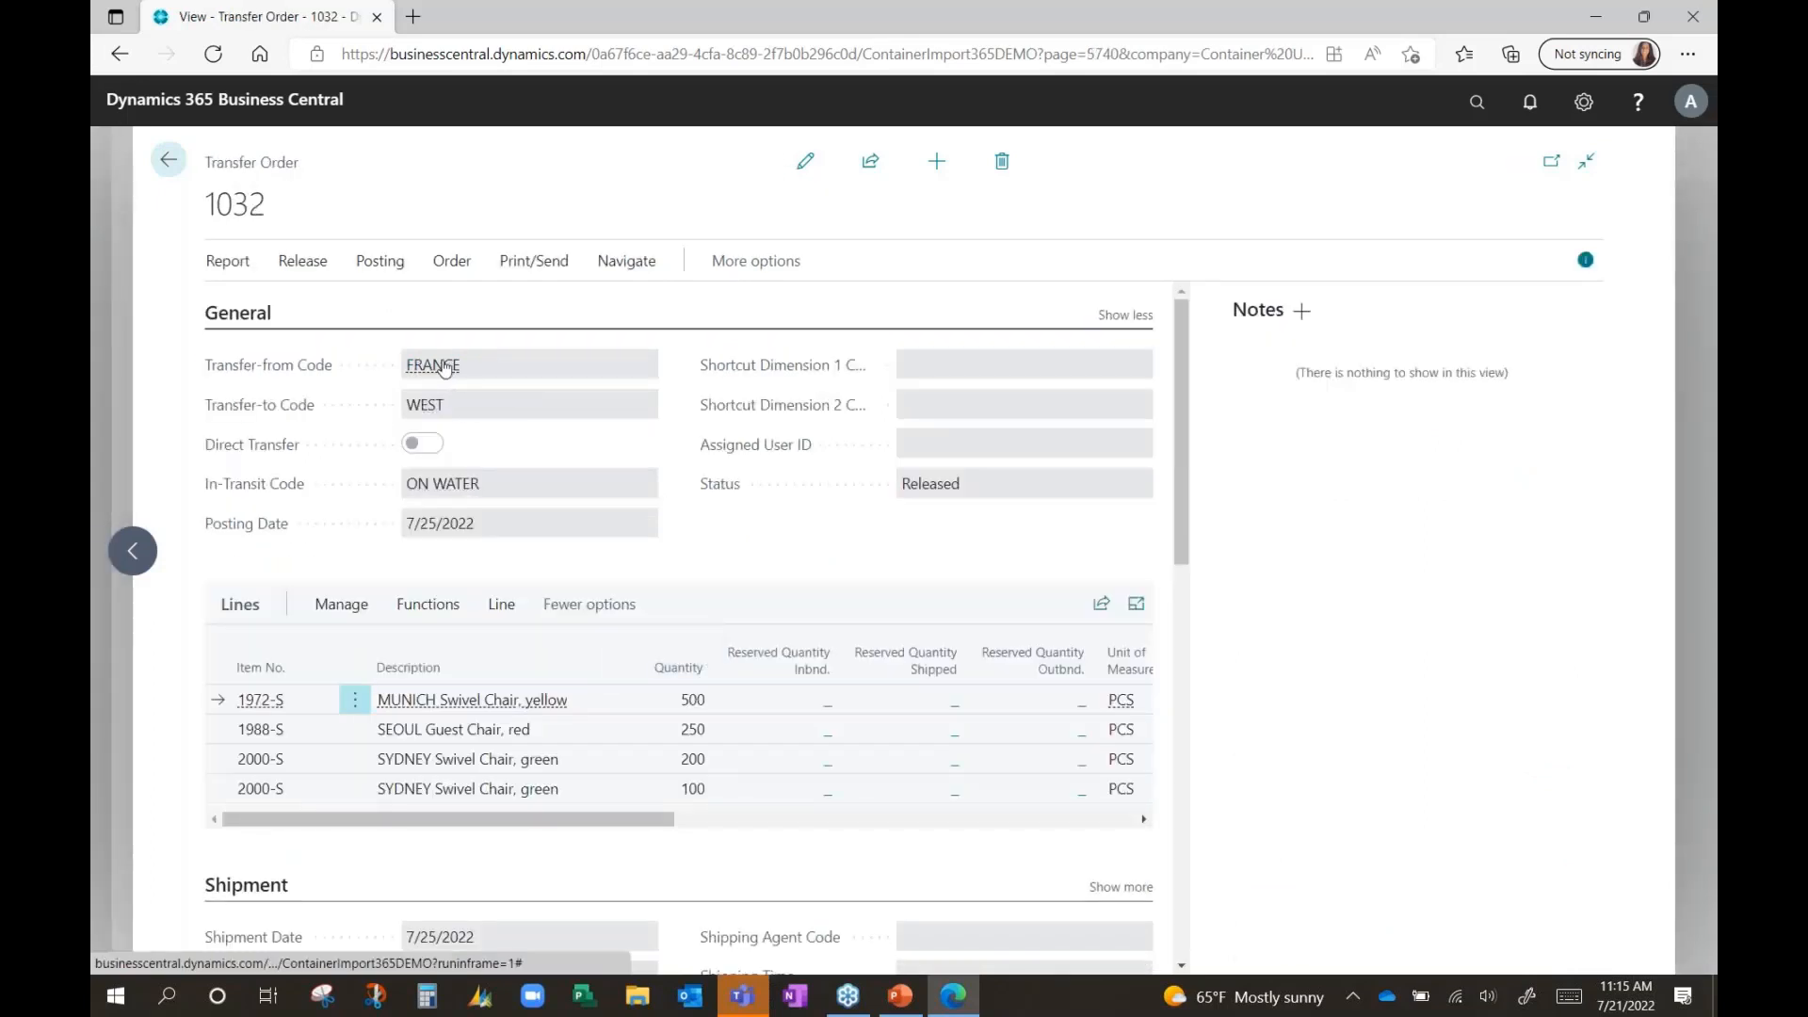
mouse_move(401, 497)
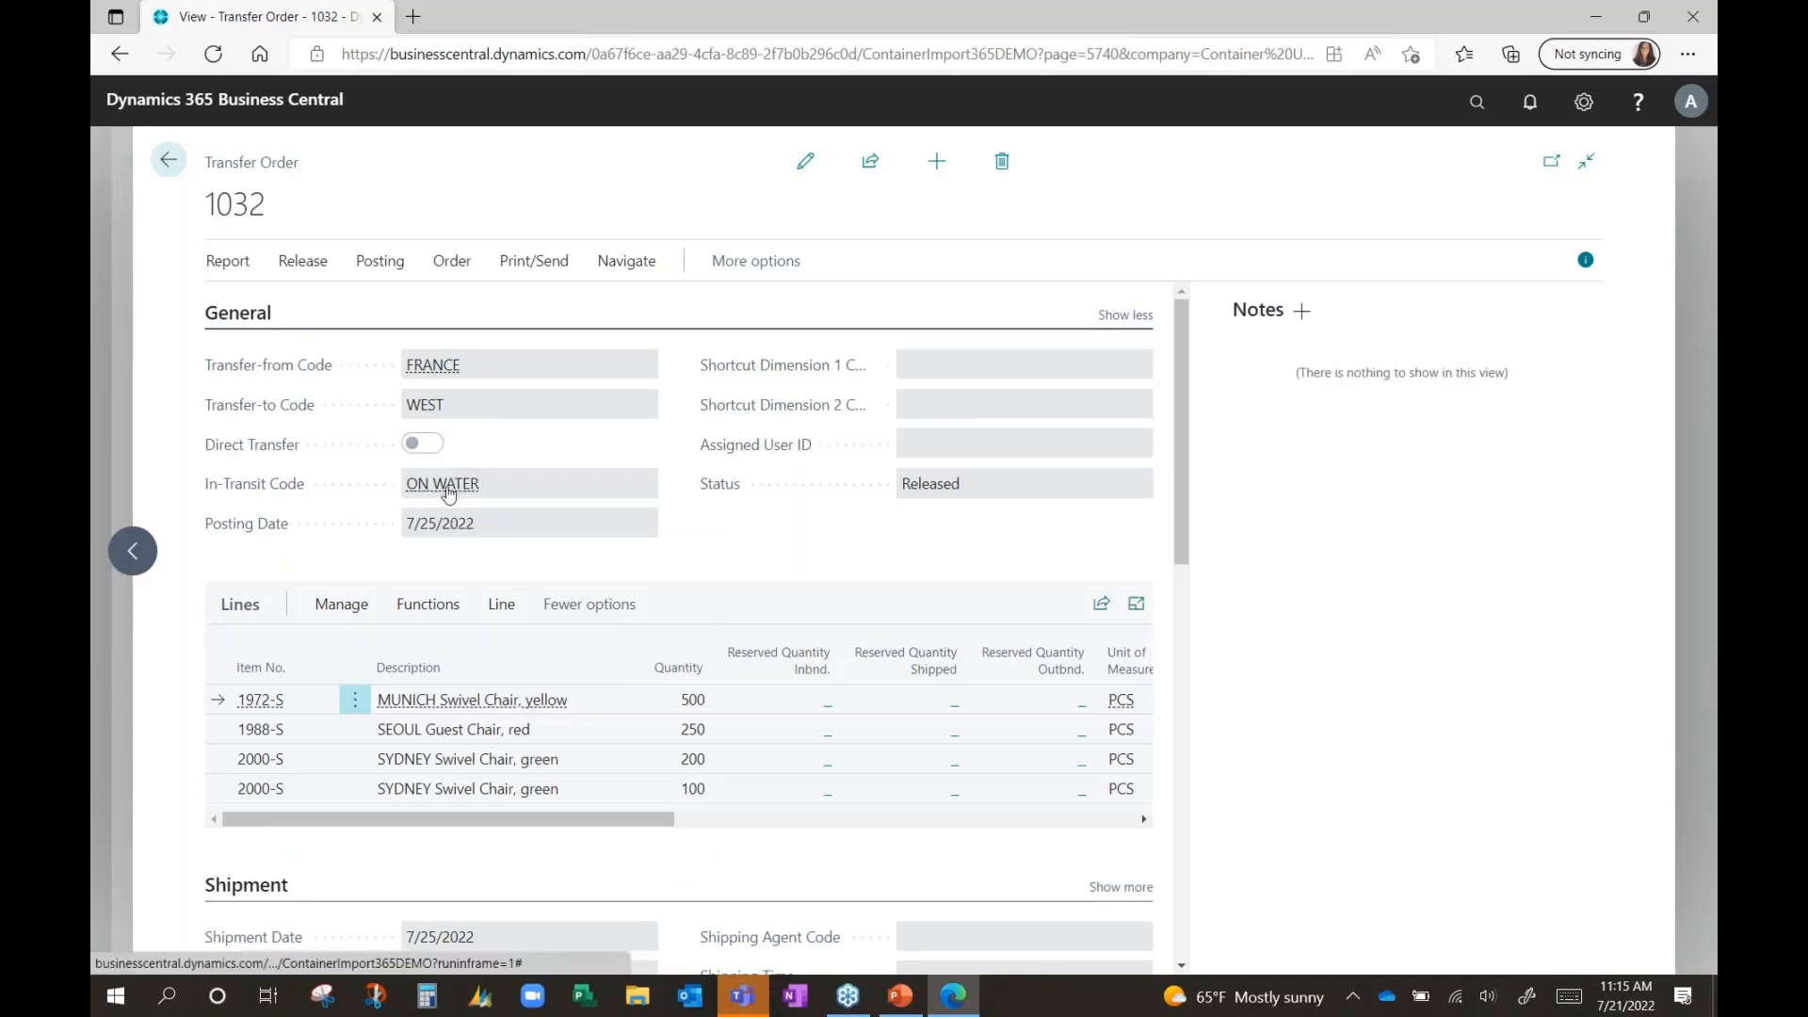
mouse_move(478, 408)
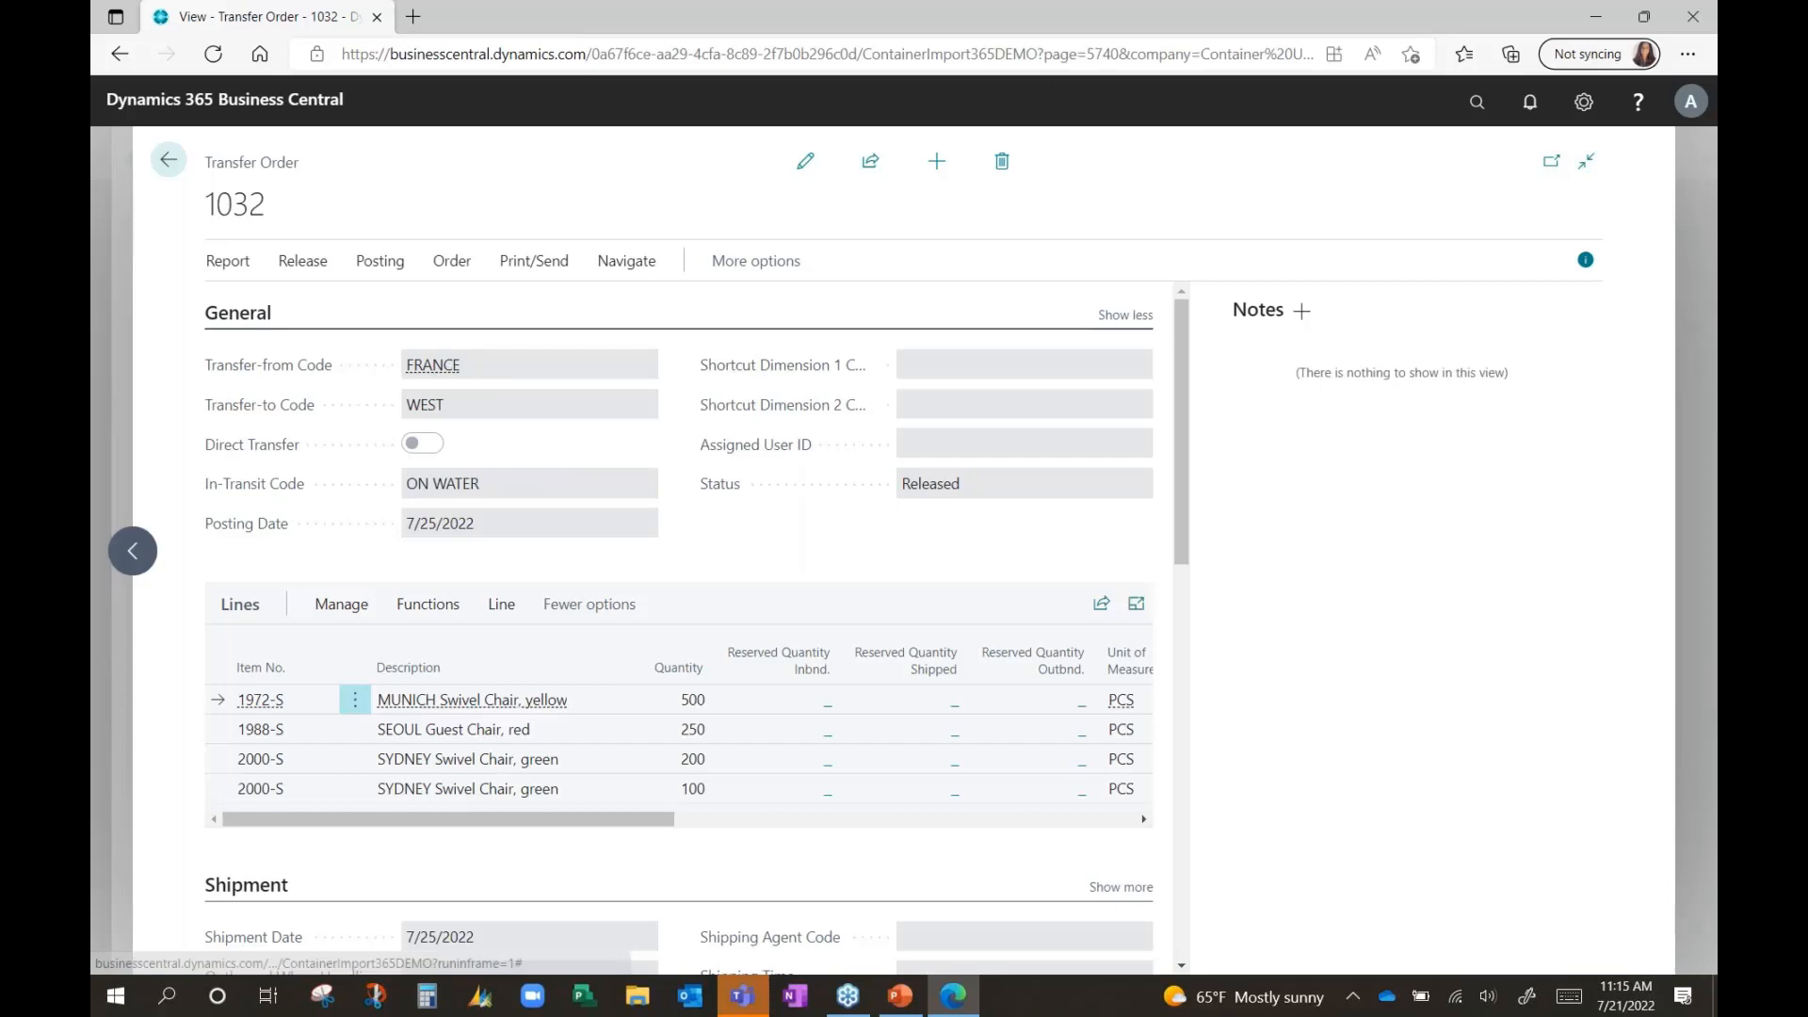
mouse_move(450, 490)
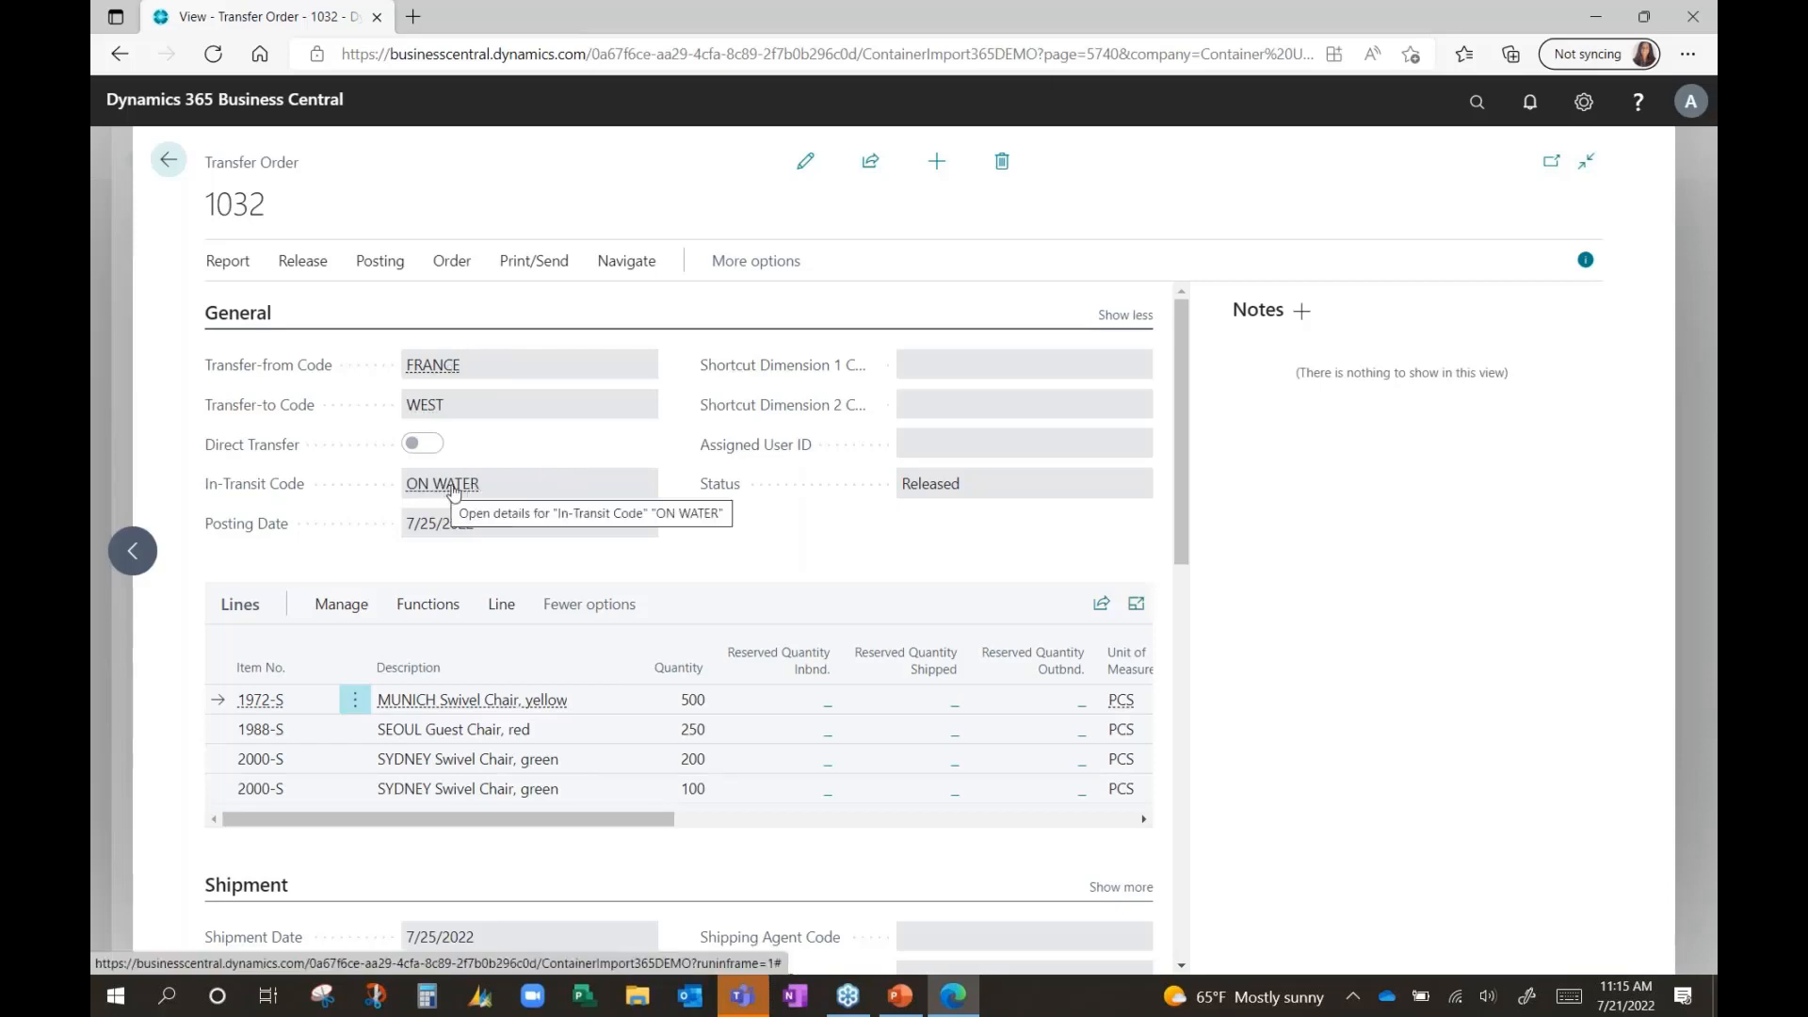
mouse_move(425, 405)
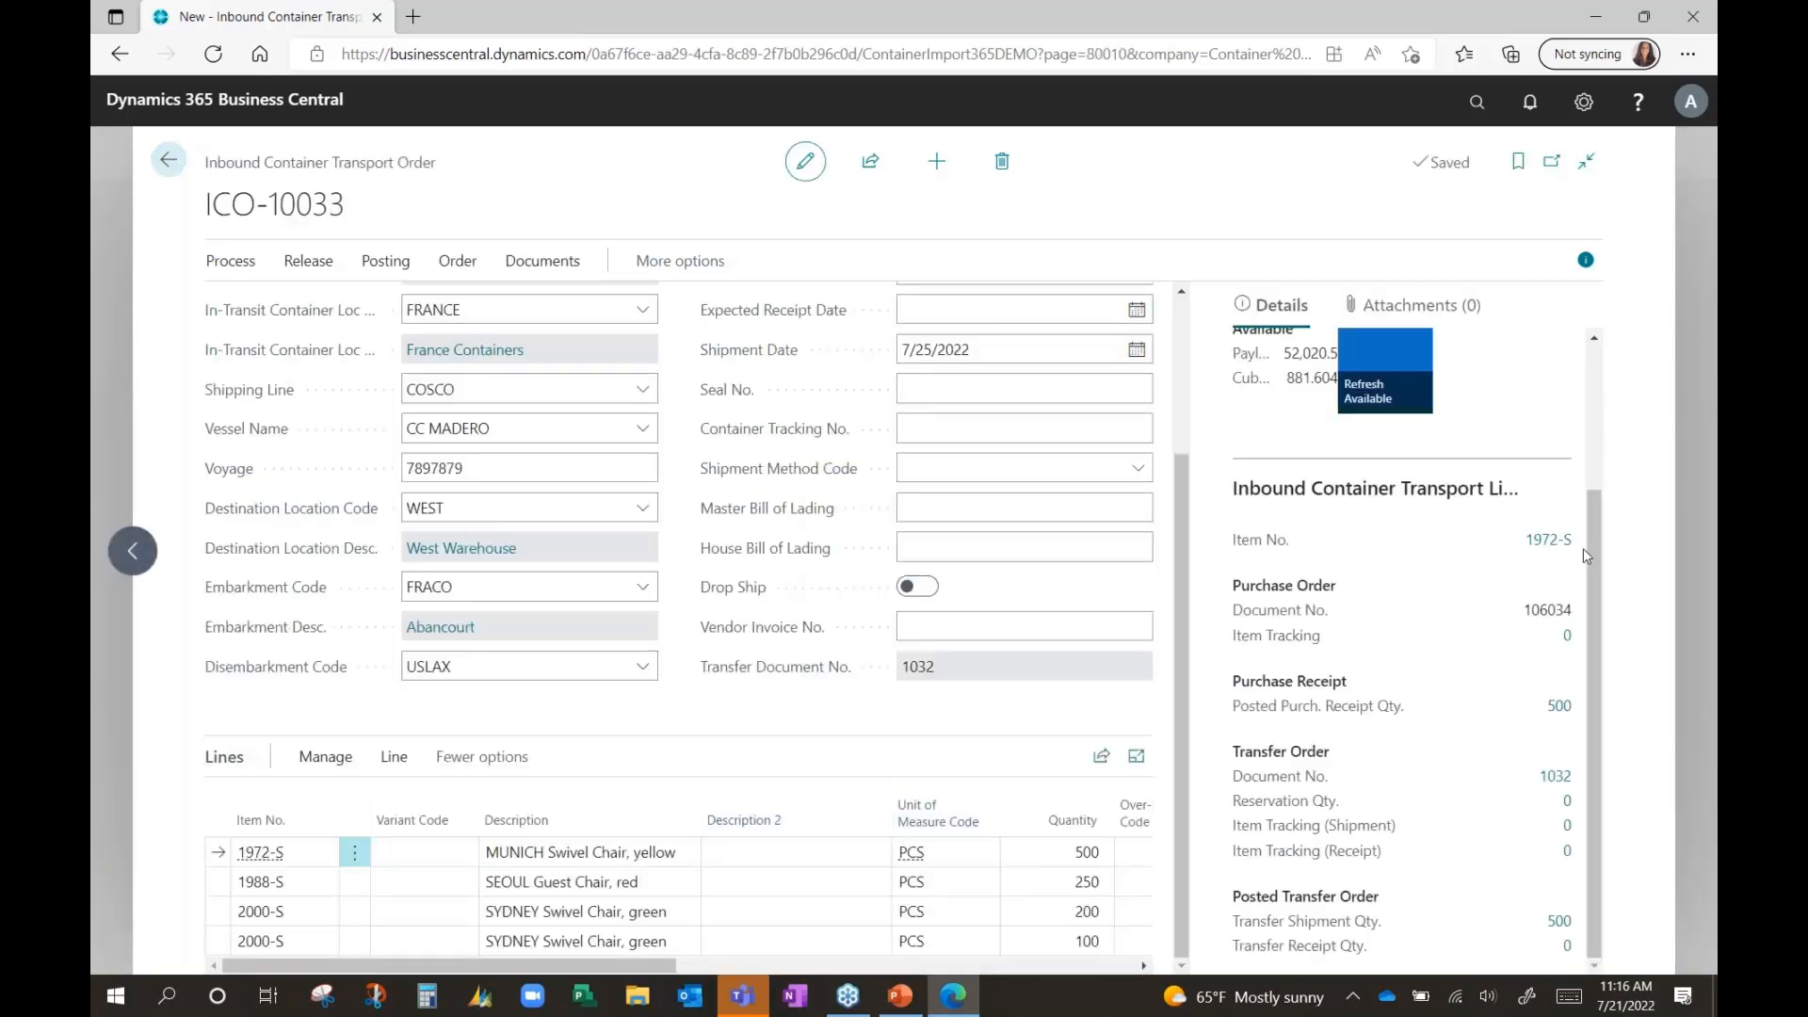
mouse_move(1548, 540)
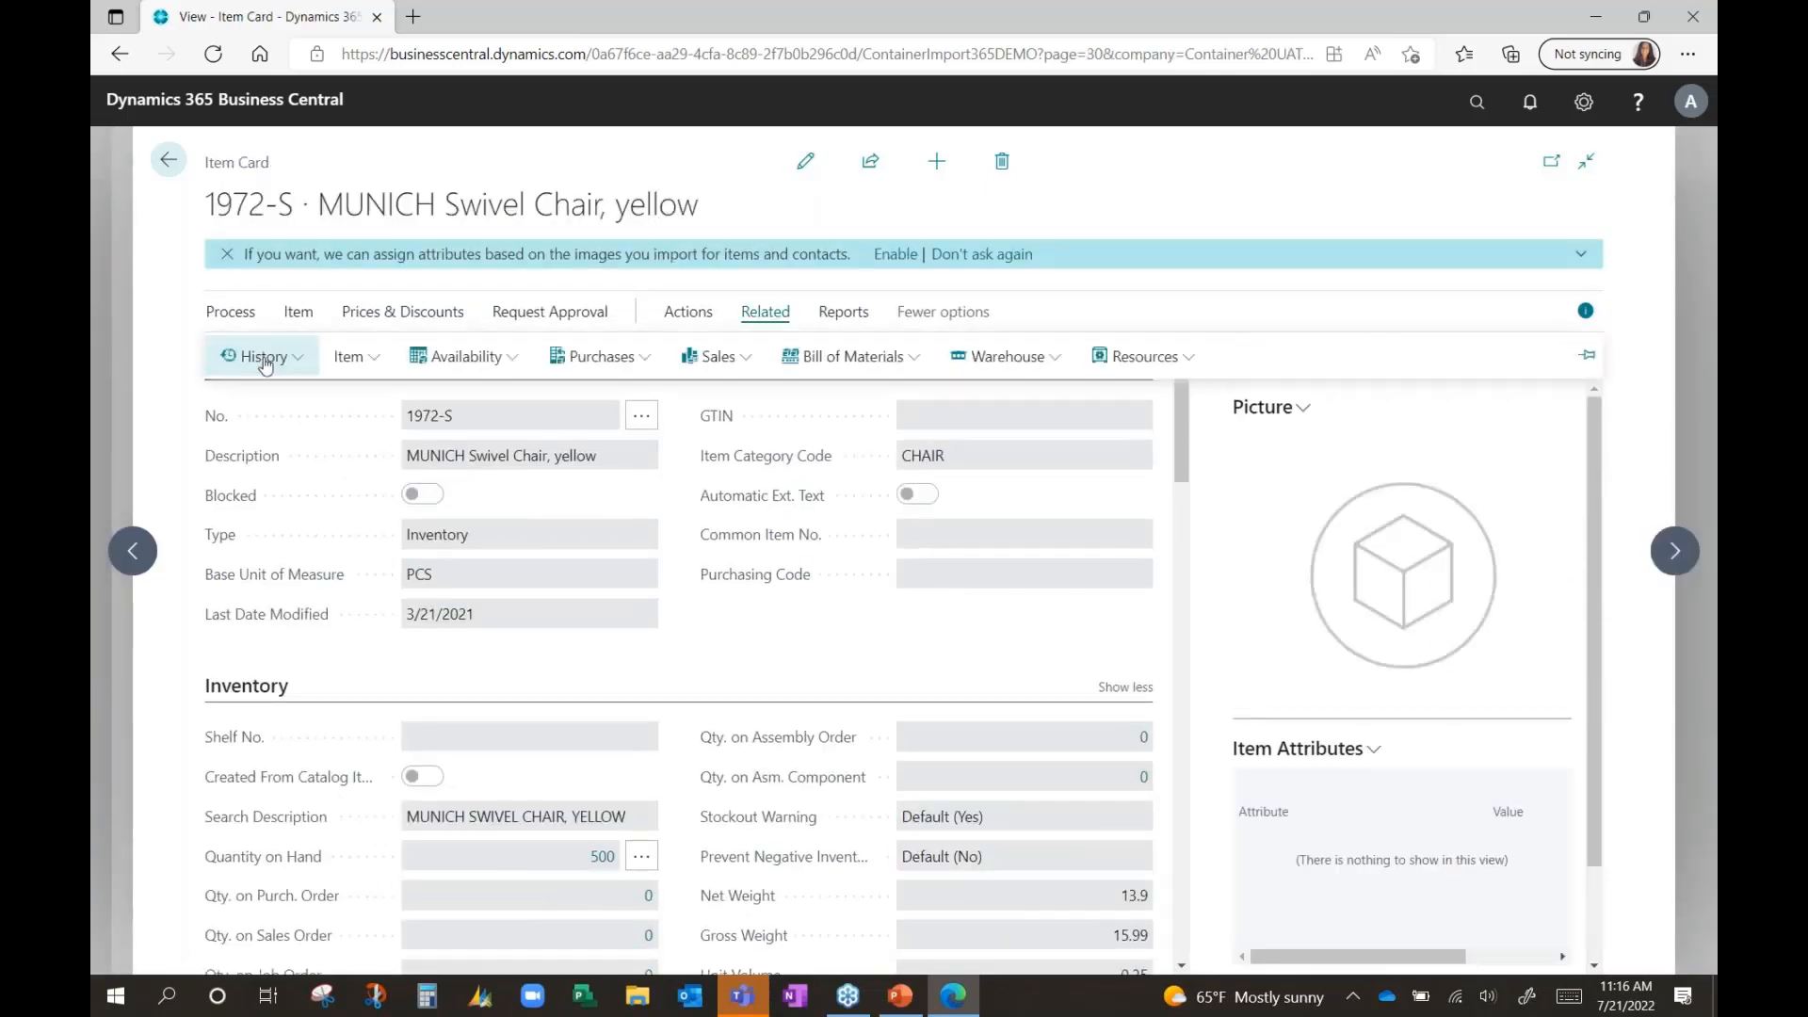
Step: Open the ledger entries for item 1972-S MUNICH Swivel Chair, yellow
left_click(262, 355)
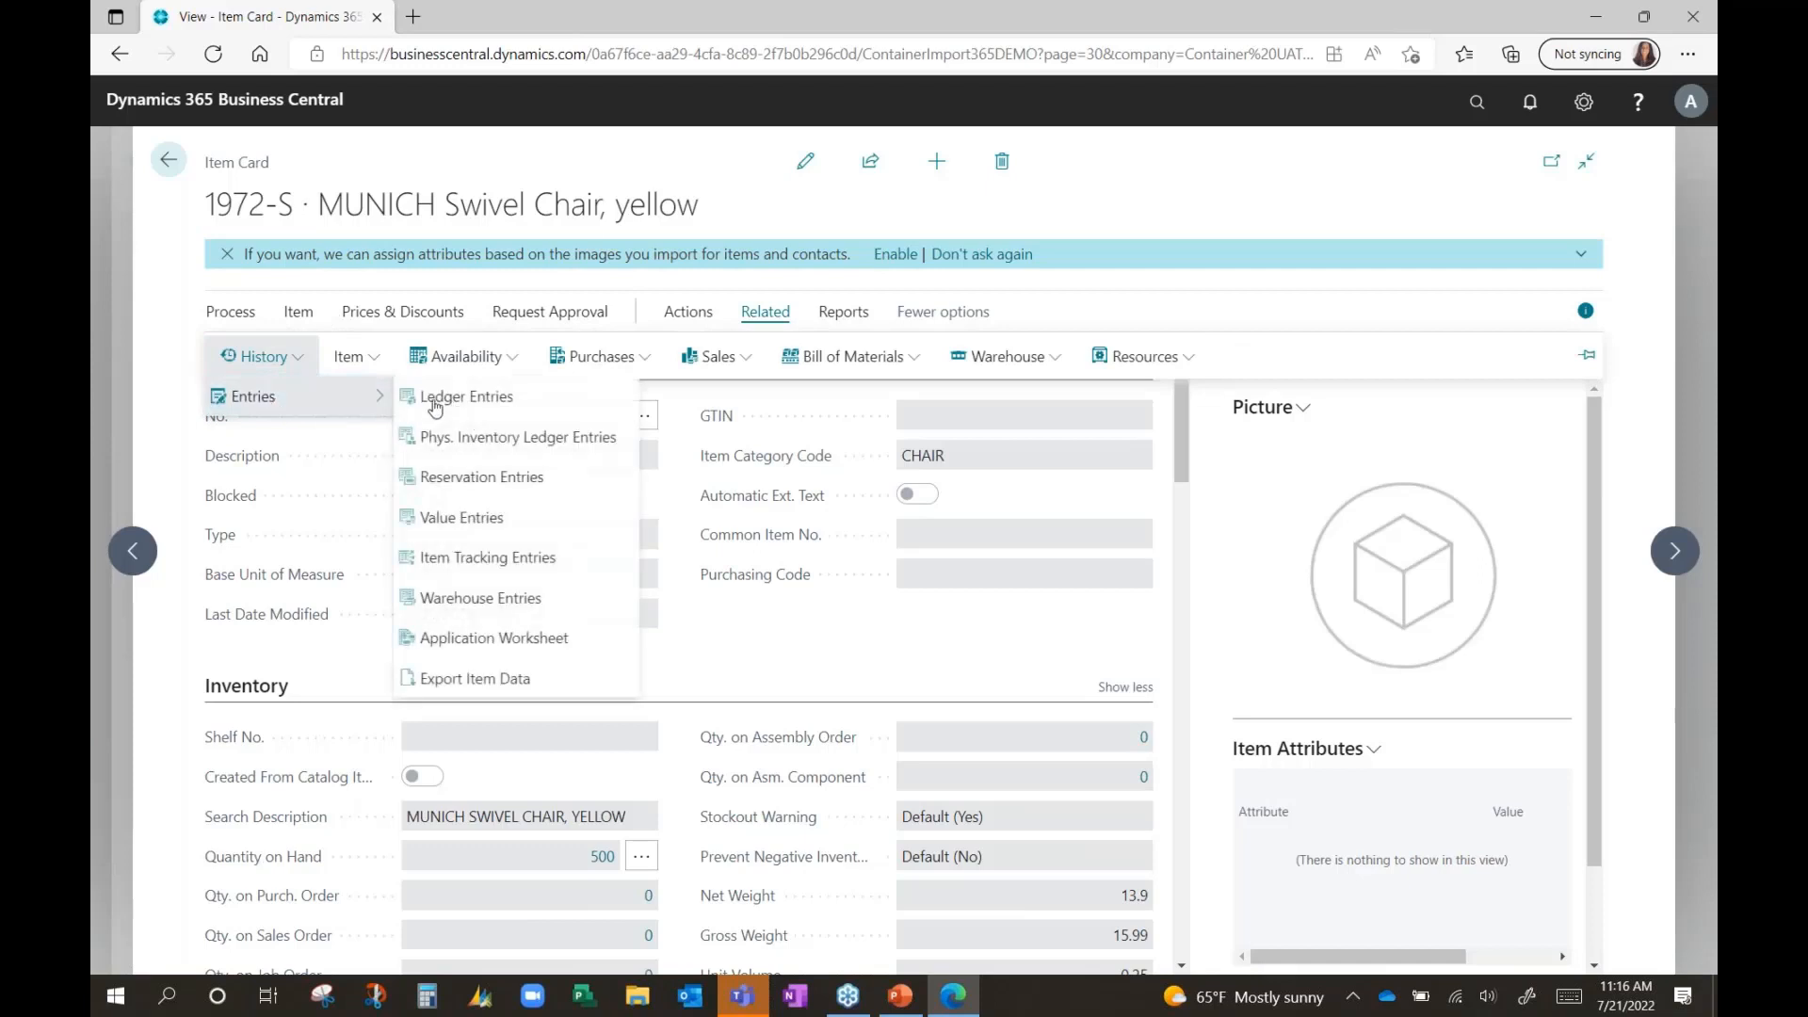
left_click(467, 396)
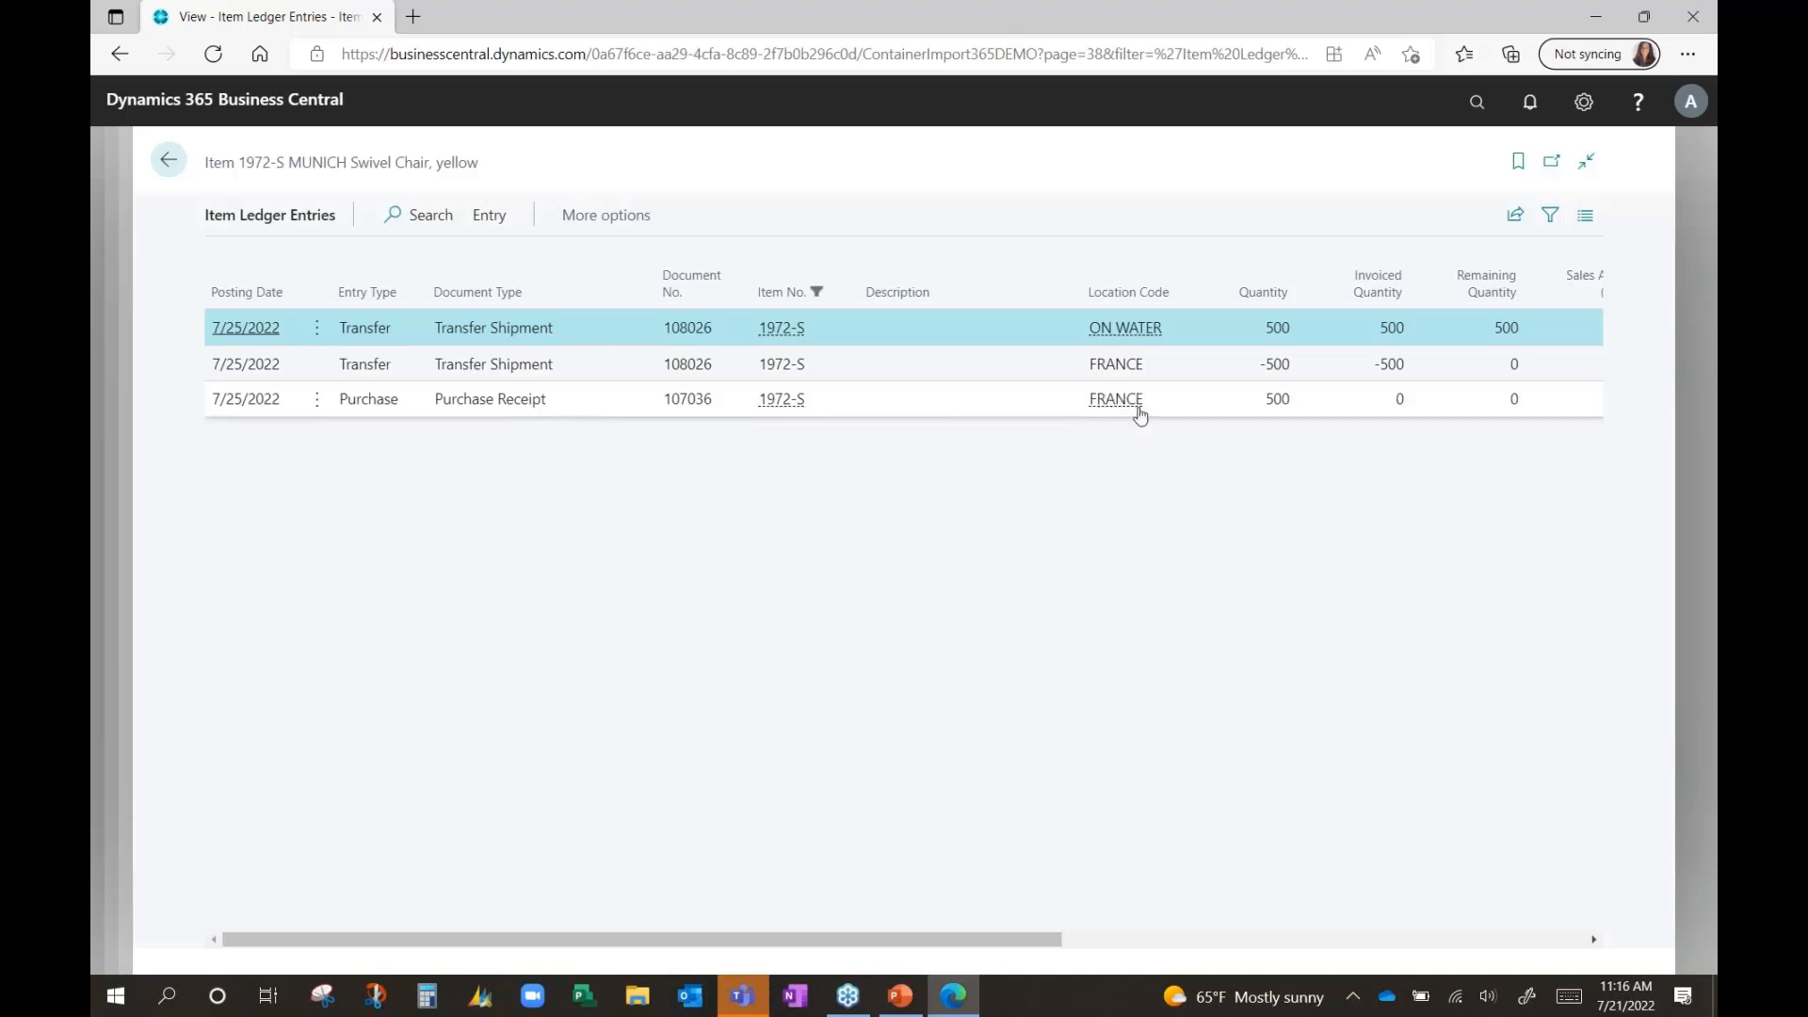
mouse_move(1256, 408)
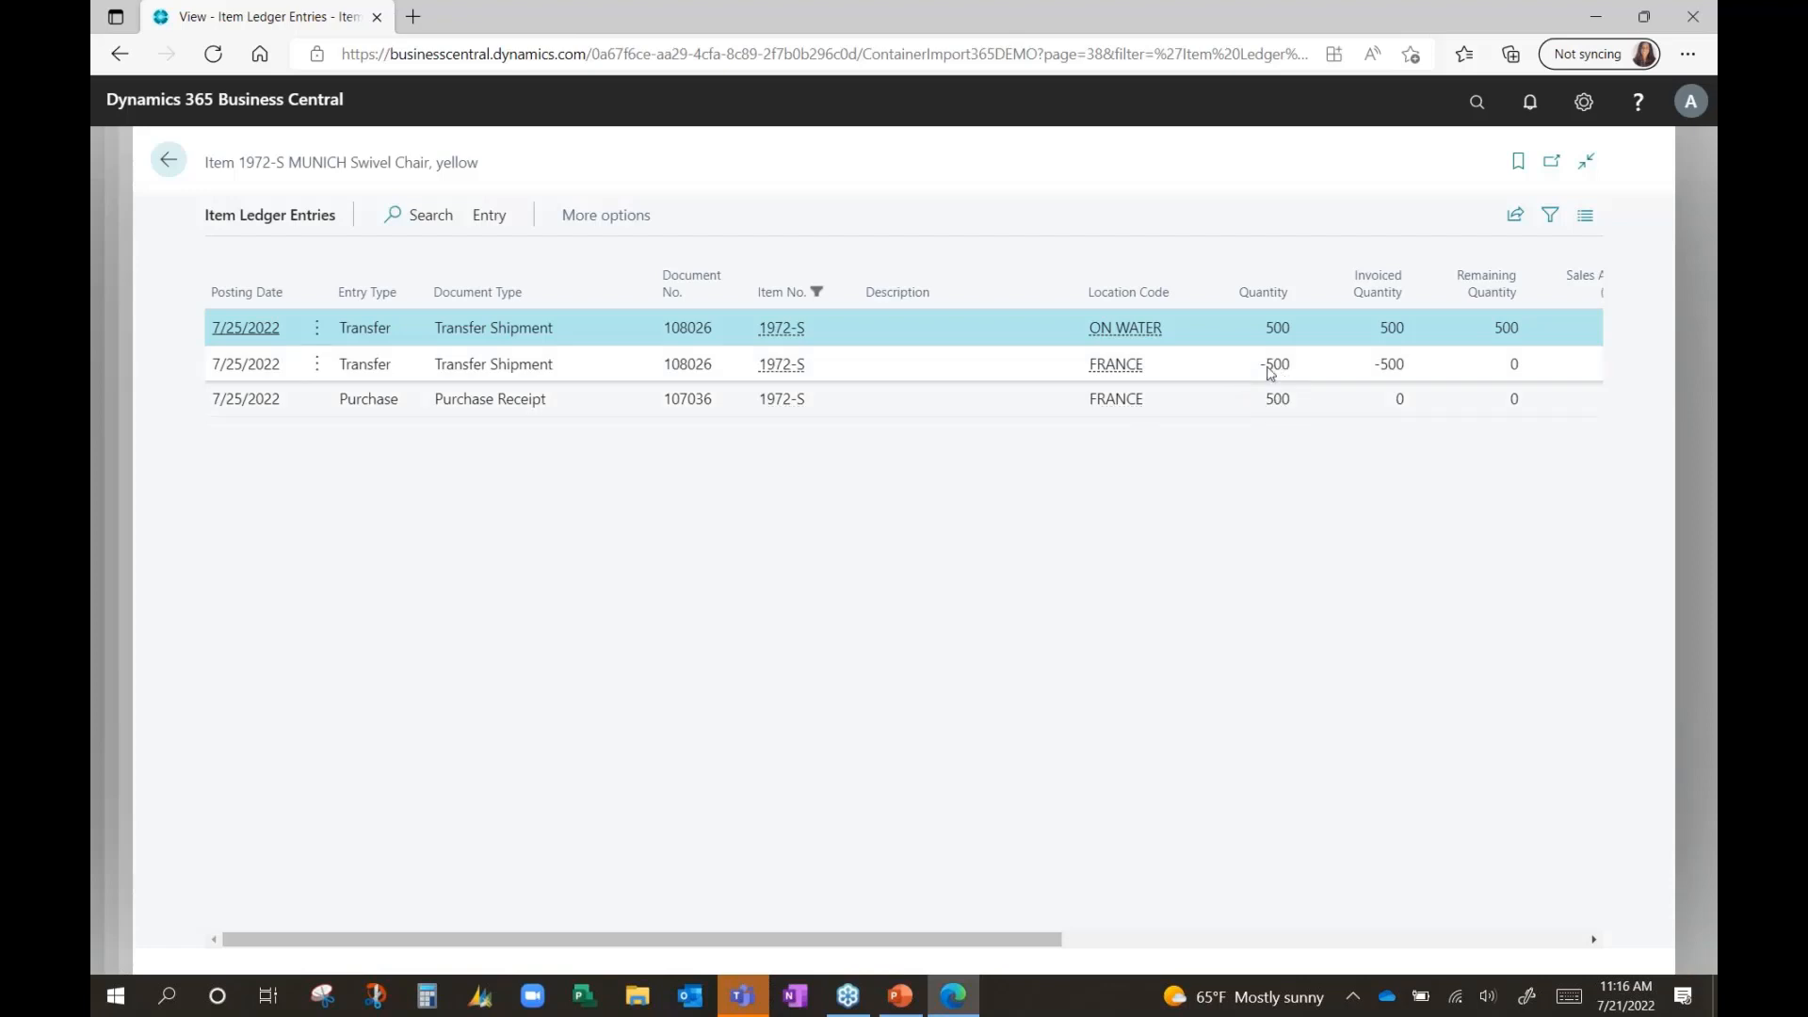
mouse_move(1187, 366)
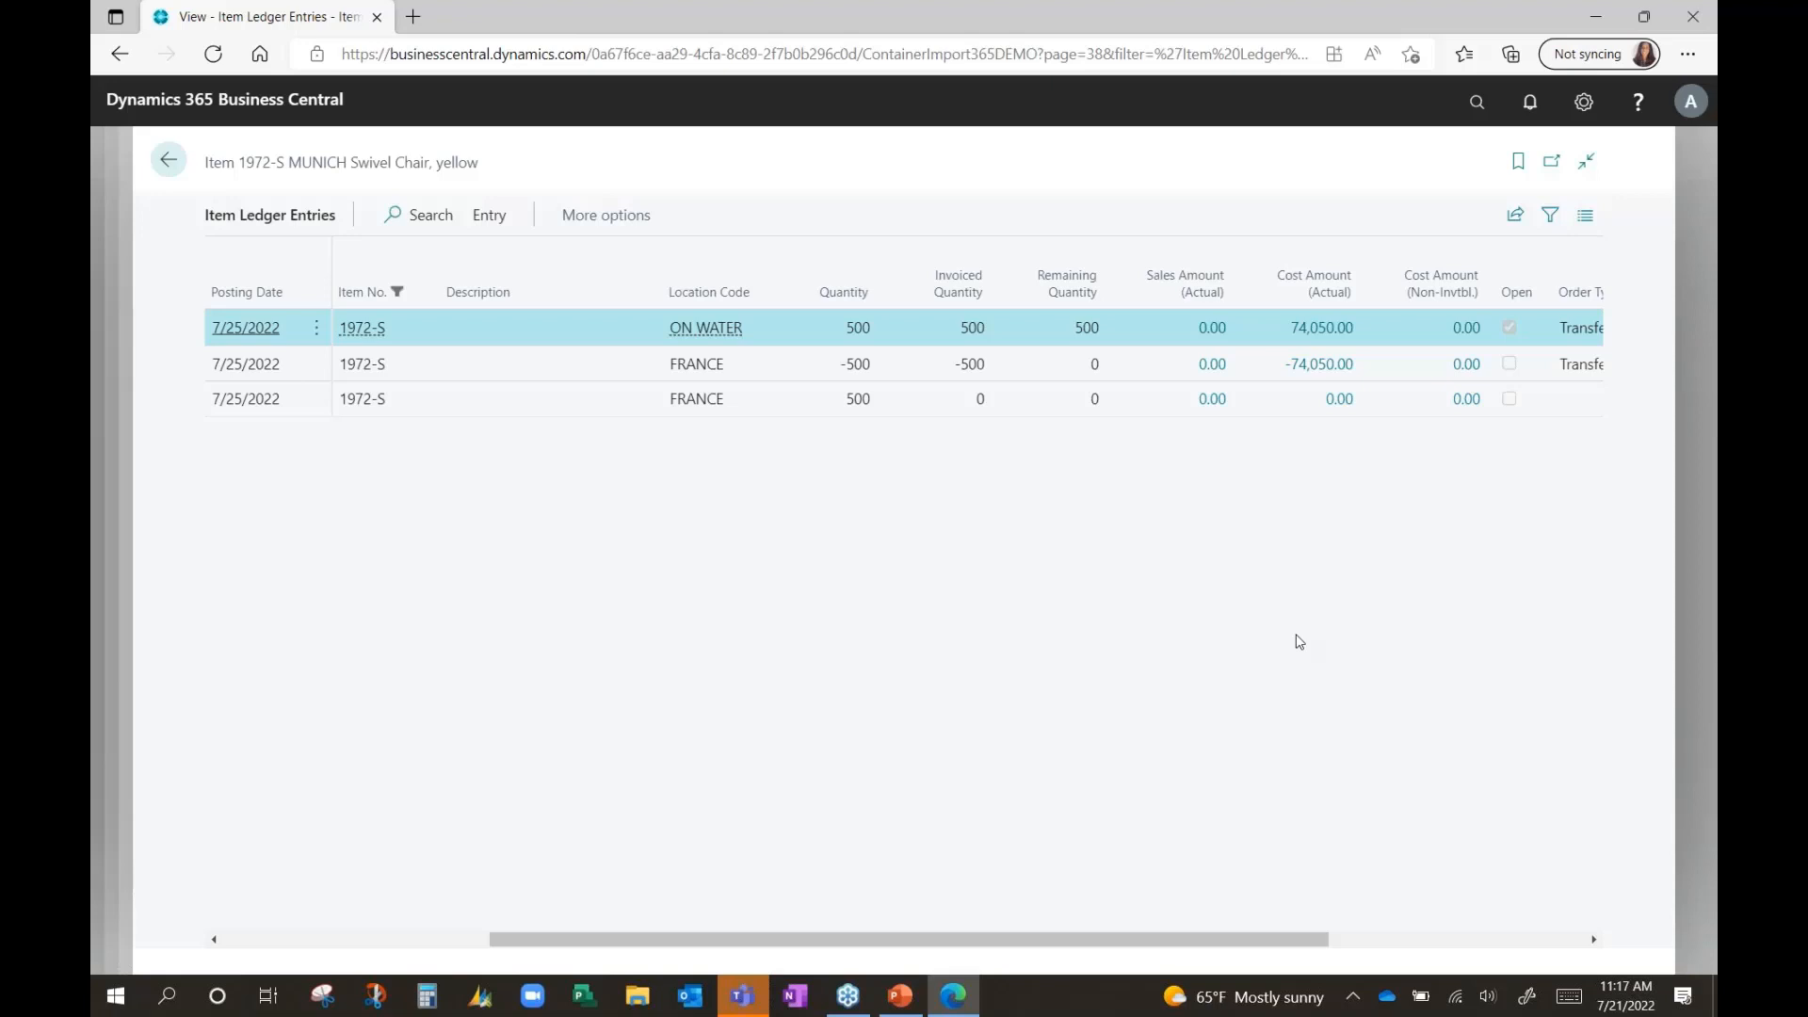
mouse_move(1075, 586)
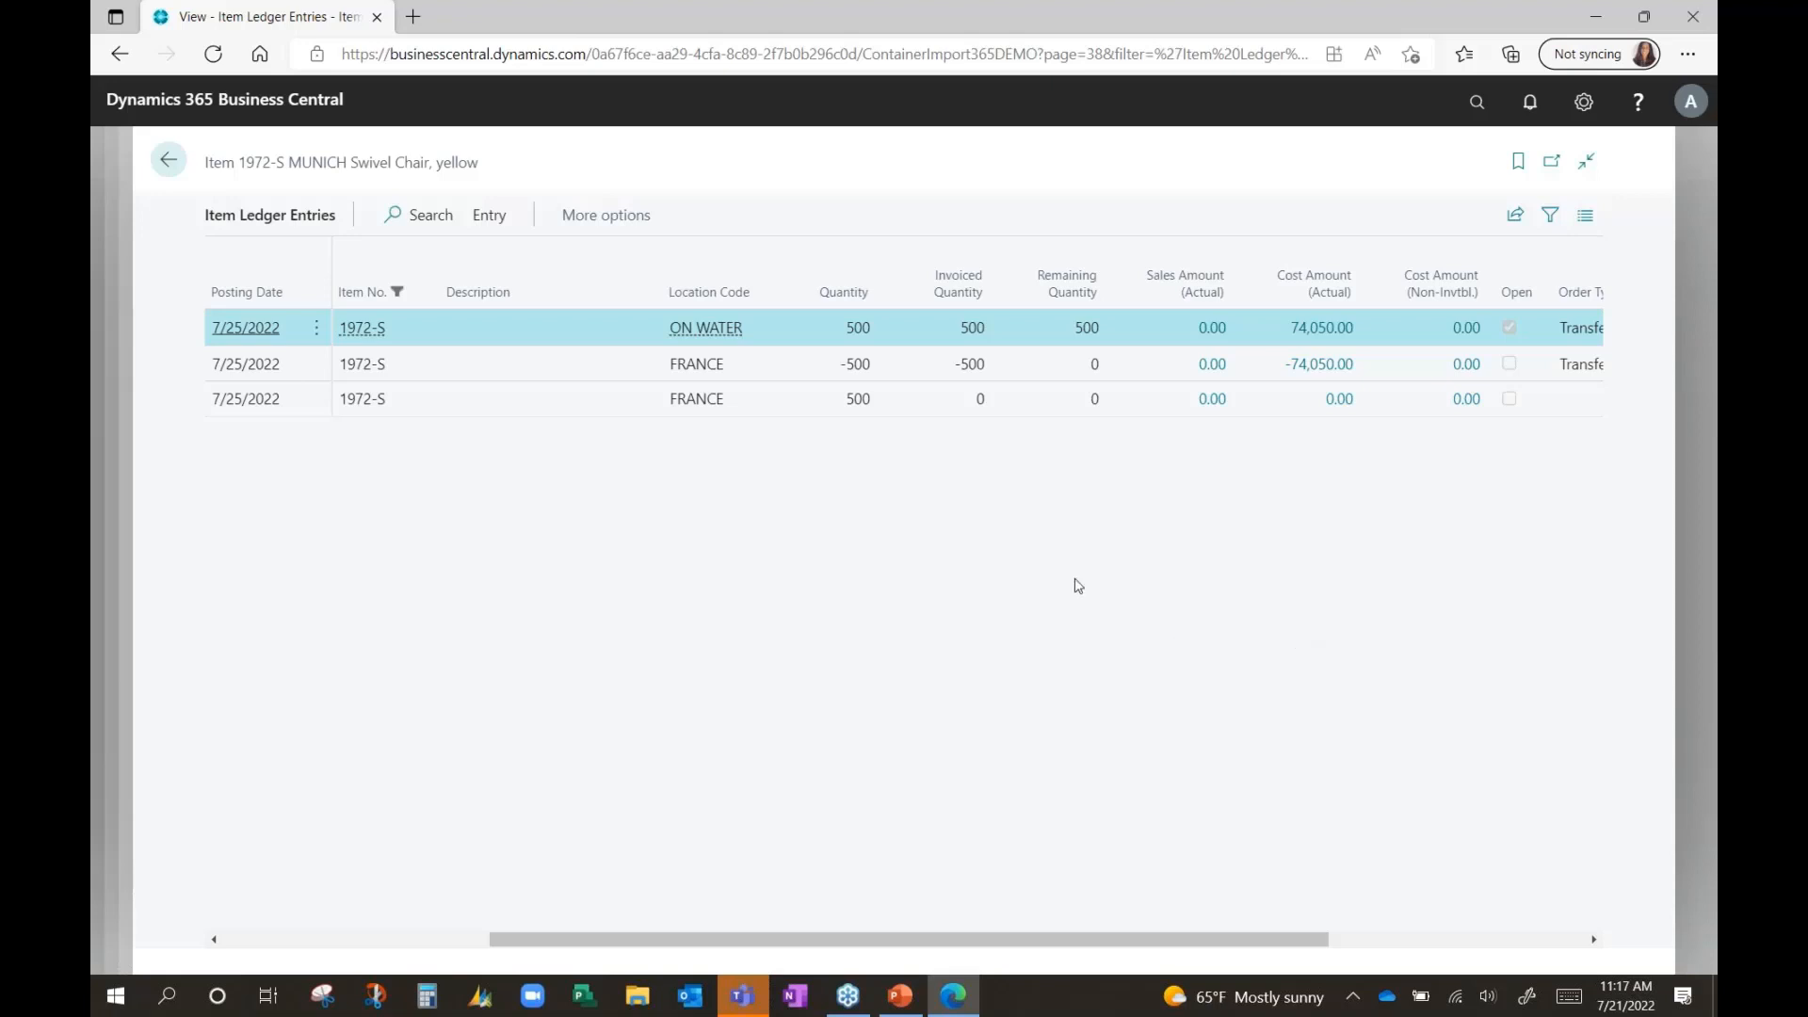